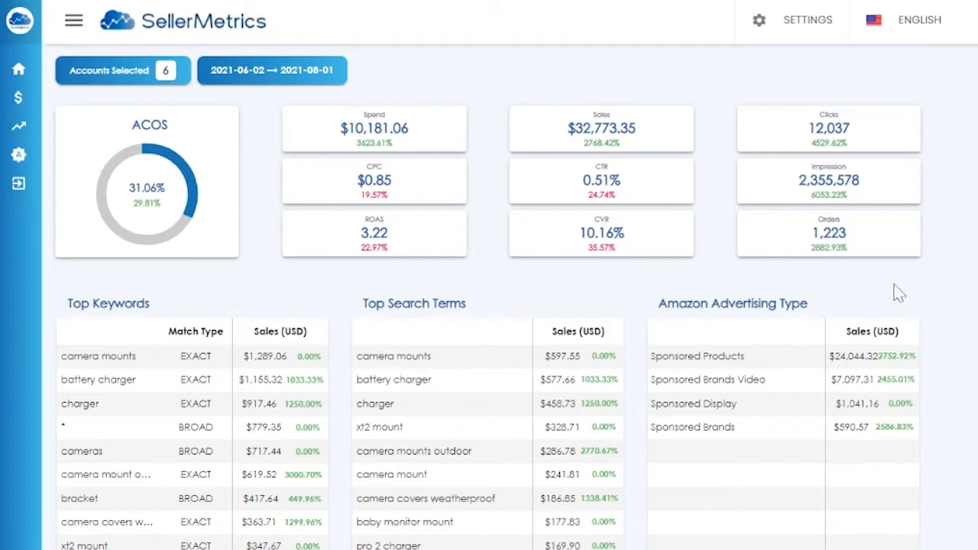
pyautogui.moveTo(797, 262)
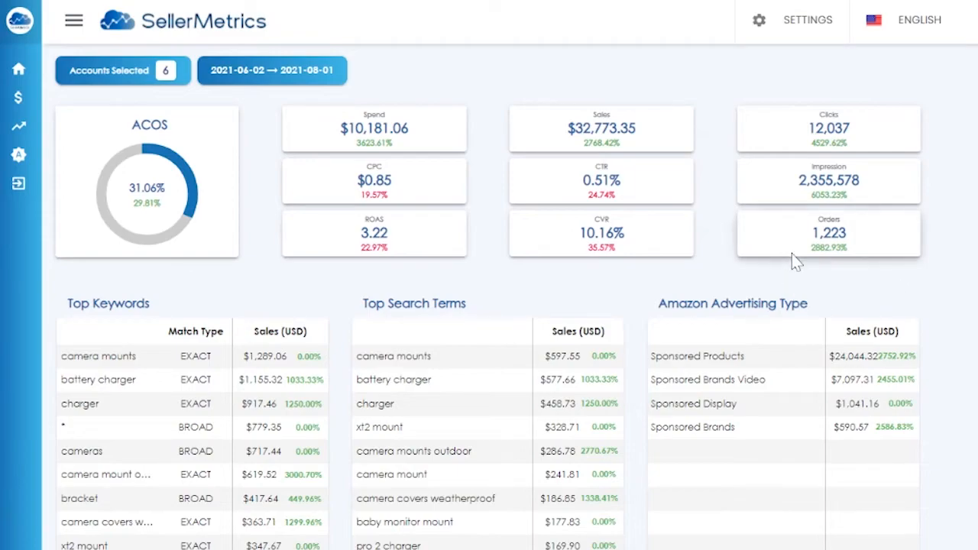
pyautogui.moveTo(769, 243)
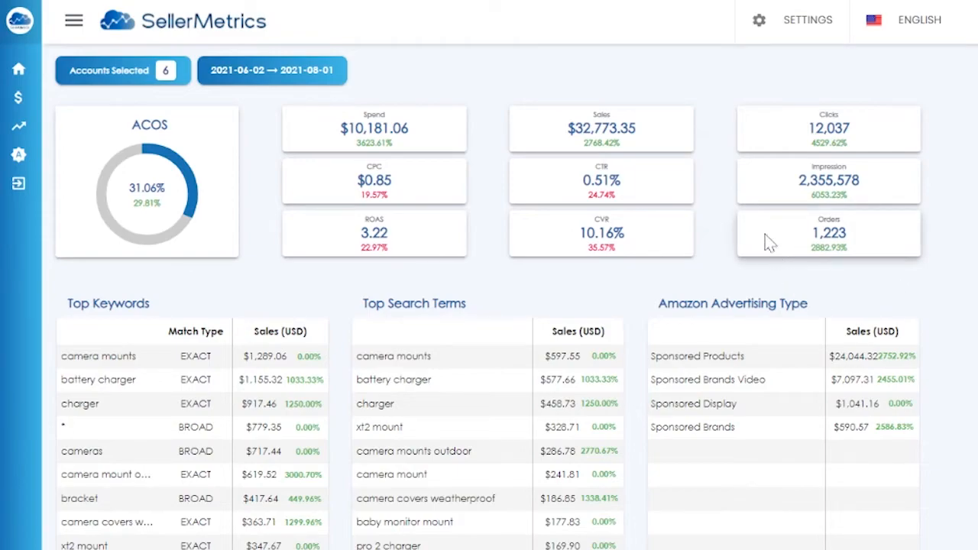
pyautogui.moveTo(554, 215)
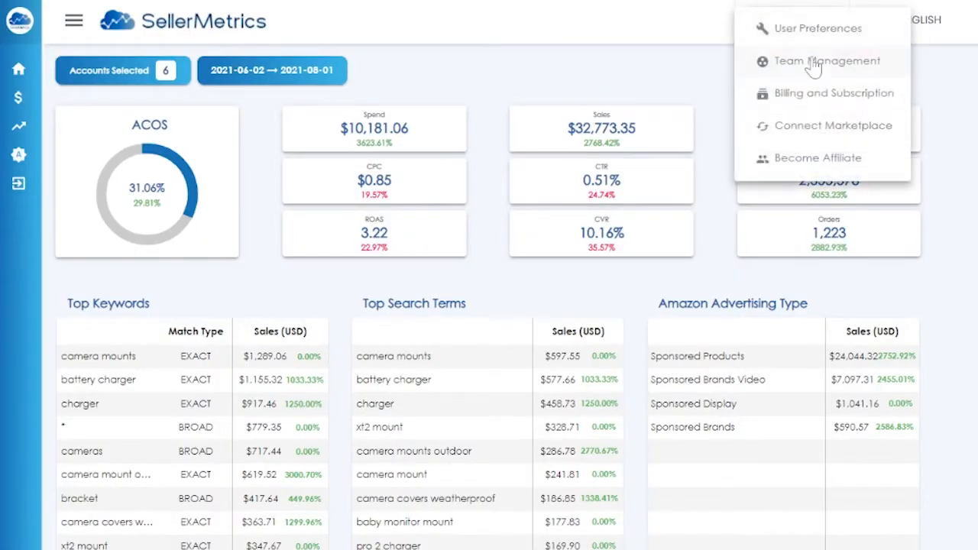
# Rename the JPY marketplace profile to 'Smart Brands JP' from the Connected Marketplaces page.
pyautogui.click(833, 125)
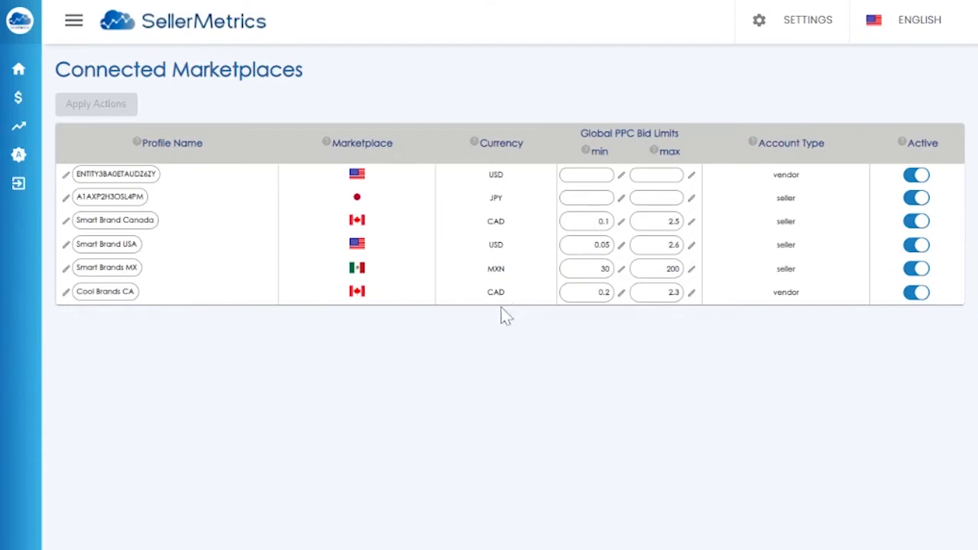
pyautogui.moveTo(225, 262)
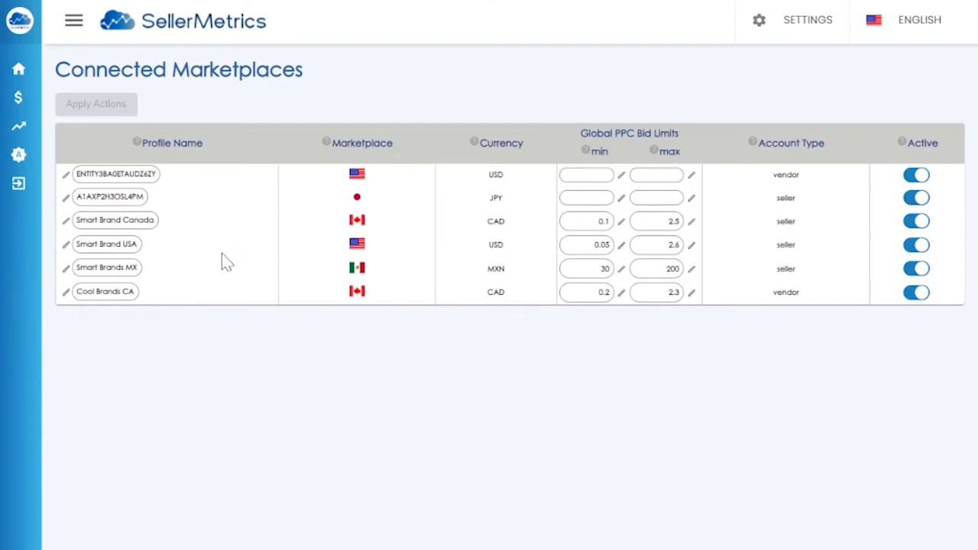
pyautogui.moveTo(163, 196)
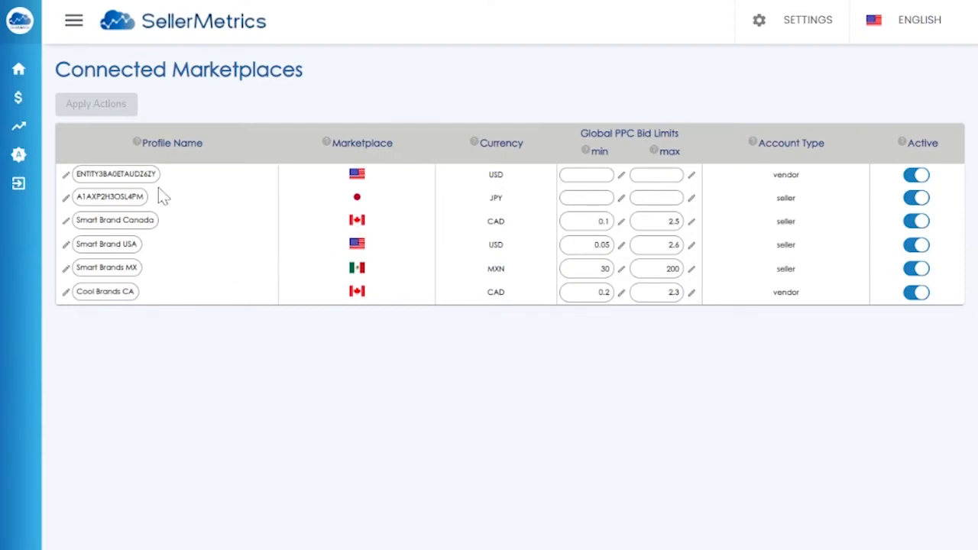
pyautogui.moveTo(107, 219)
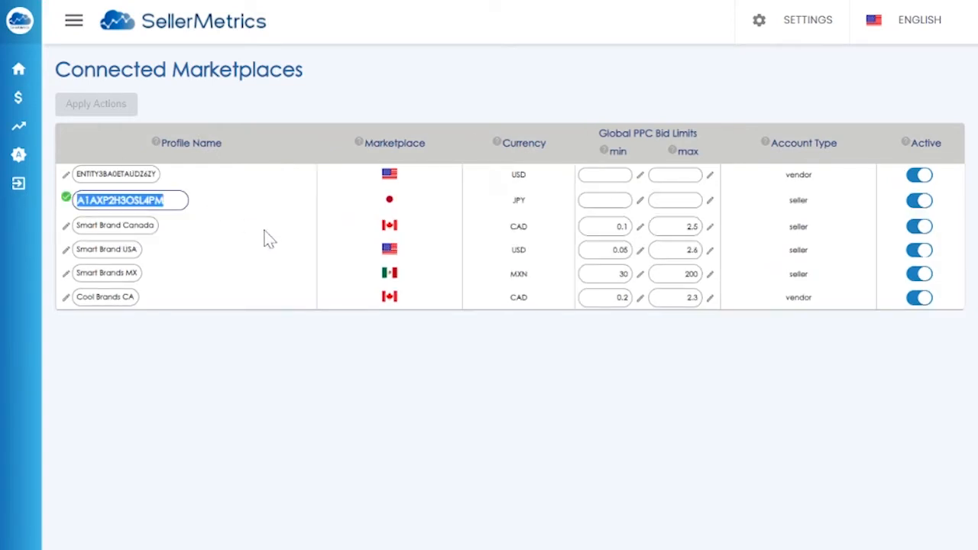
pyautogui.write('Smart B')
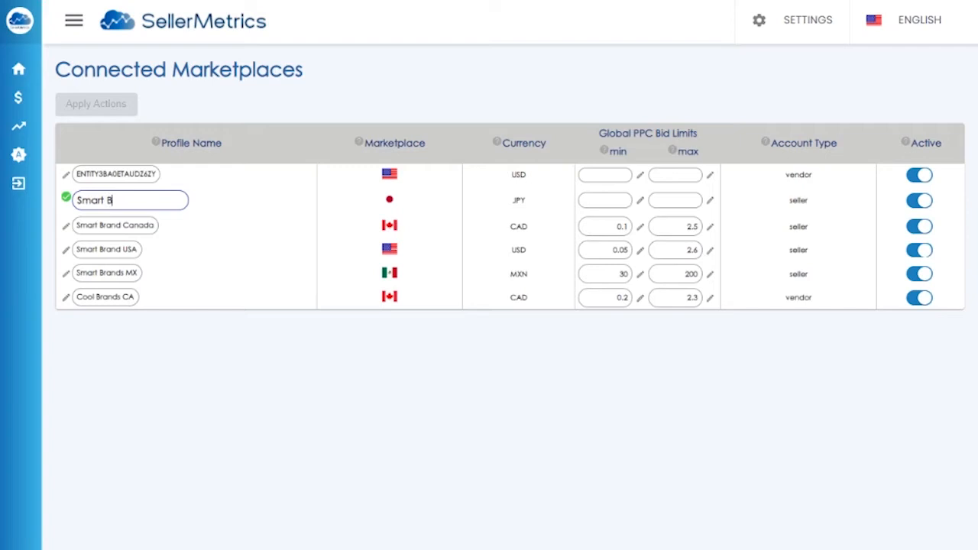
pyautogui.write('rands')
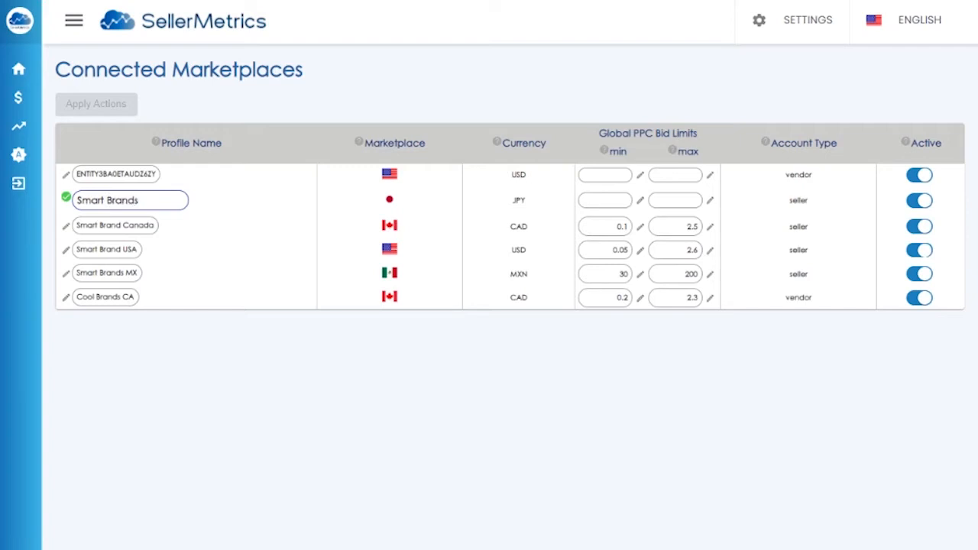
pyautogui.write('JP')
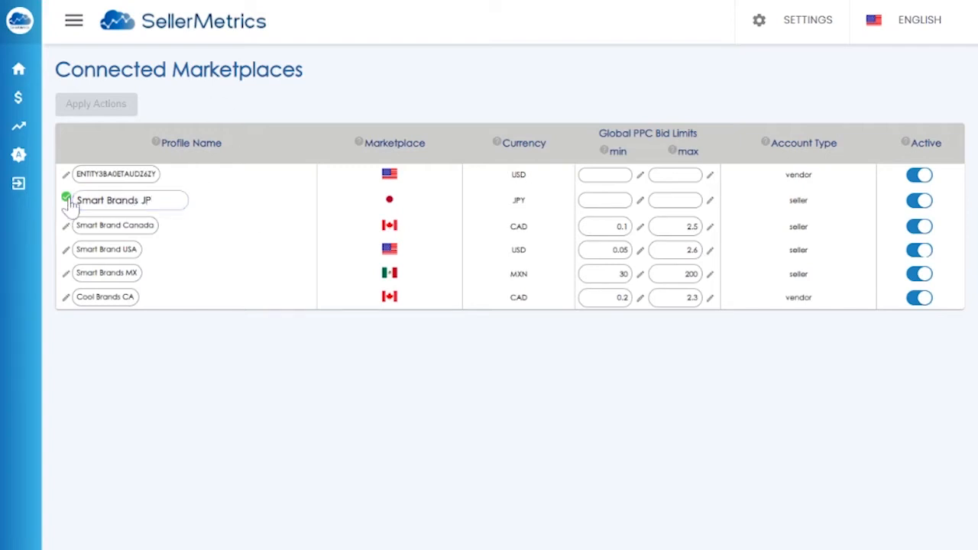
pyautogui.click(65, 197)
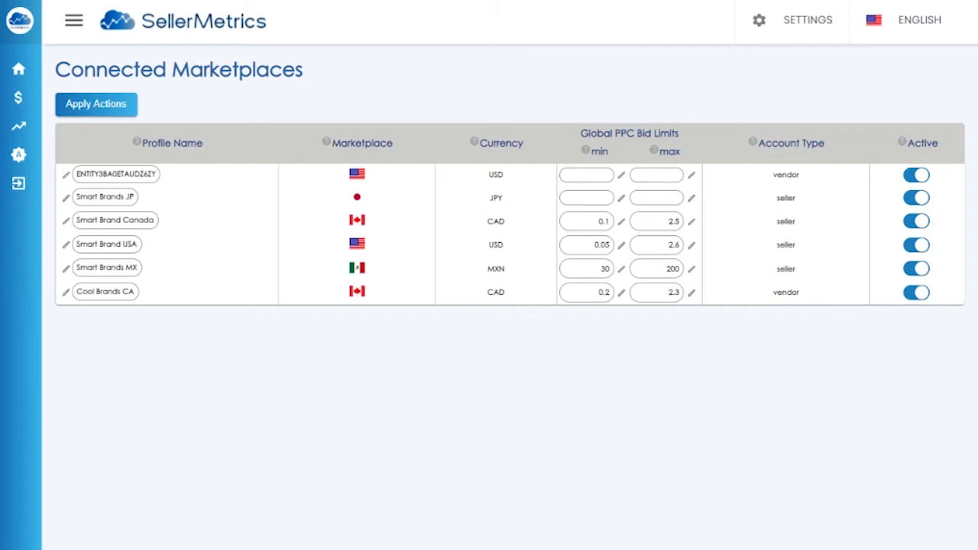
pyautogui.moveTo(622, 205)
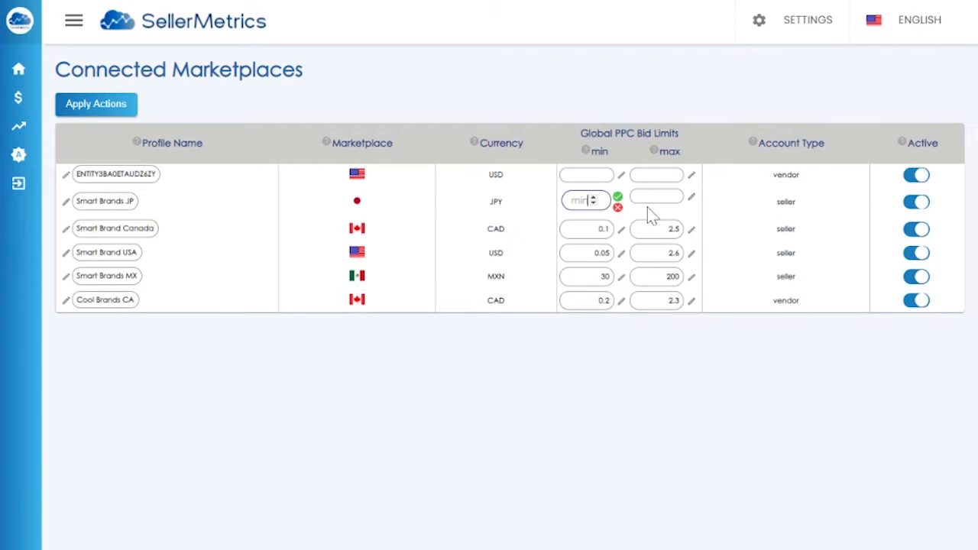
pyautogui.moveTo(650, 216)
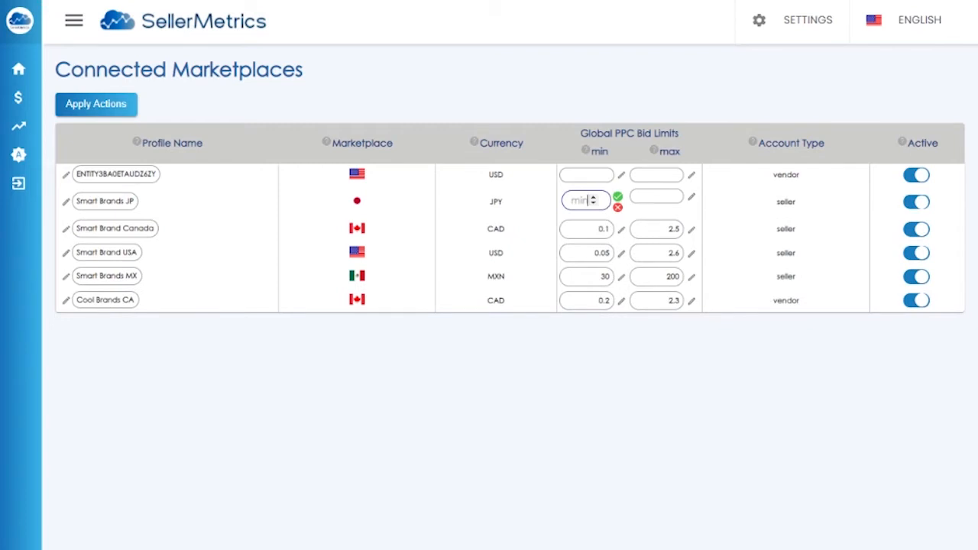
# Enter a minimum PPC bid limit of 50 for the JPY row, then edit the maximum field.
pyautogui.write('50')
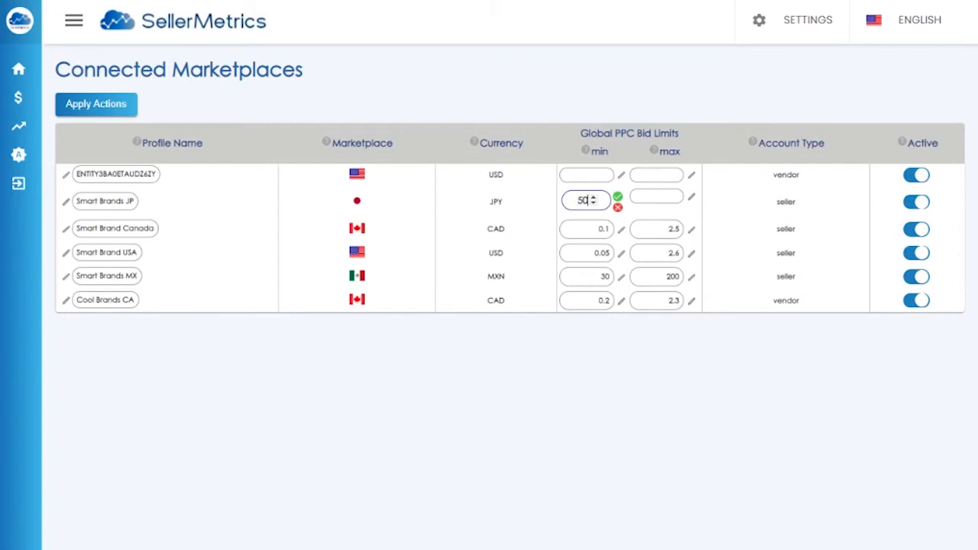
pyautogui.click(618, 197)
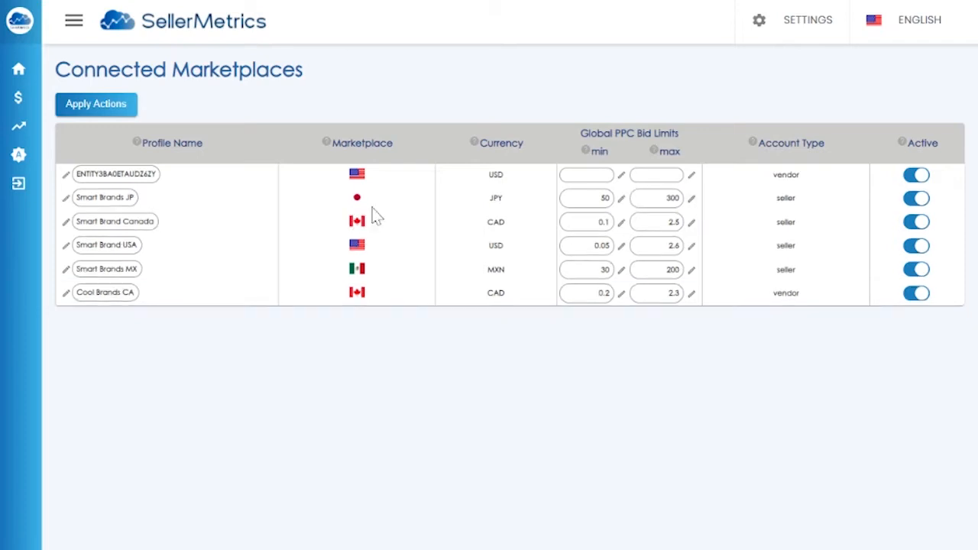
pyautogui.moveTo(616, 213)
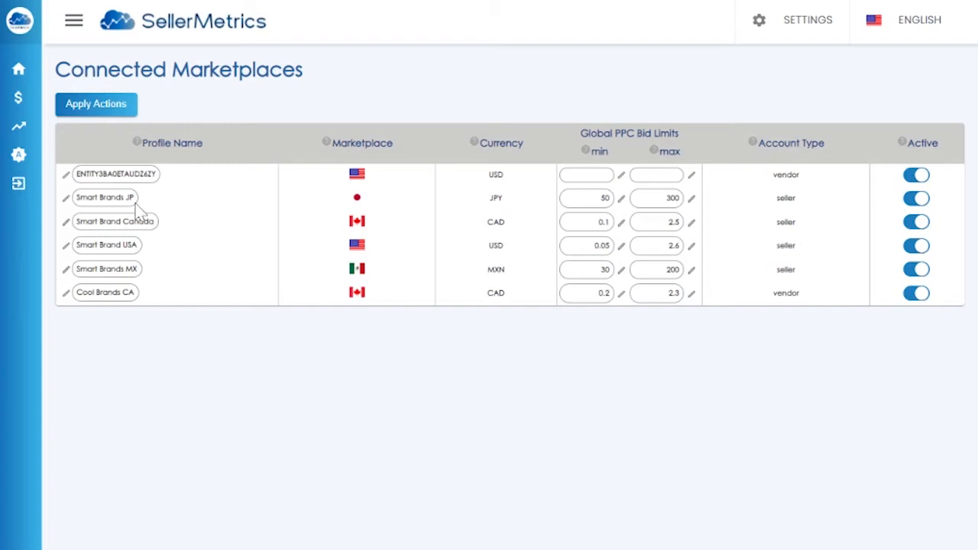
pyautogui.moveTo(502, 190)
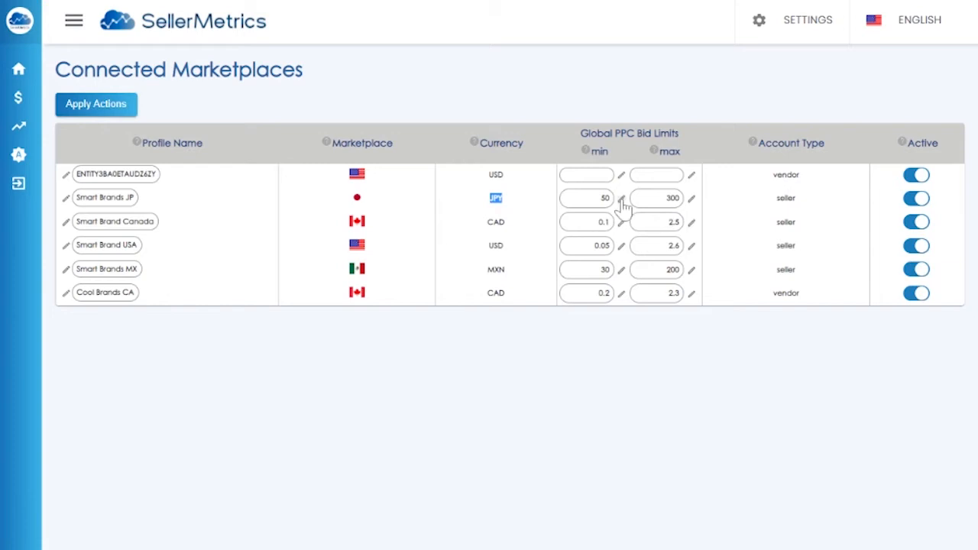
pyautogui.moveTo(600, 213)
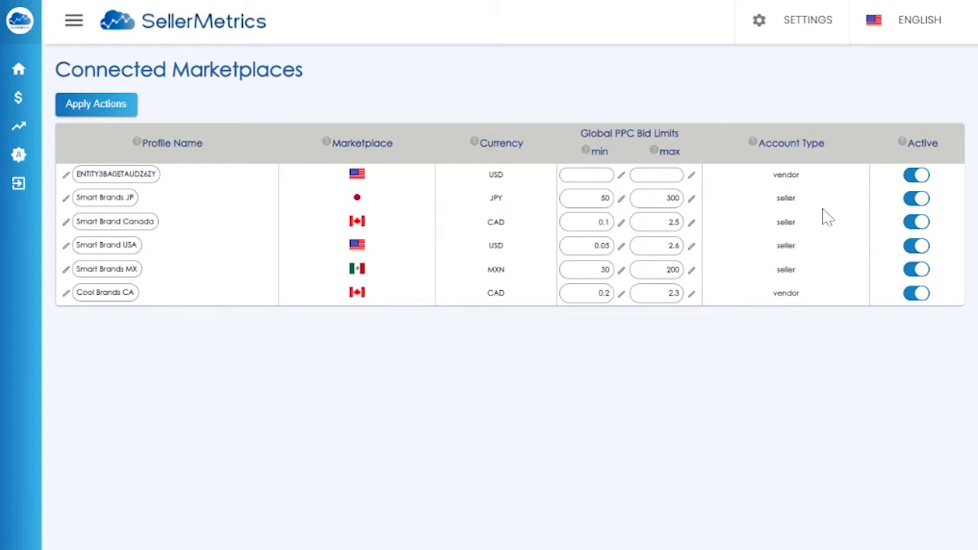
pyautogui.moveTo(616, 221)
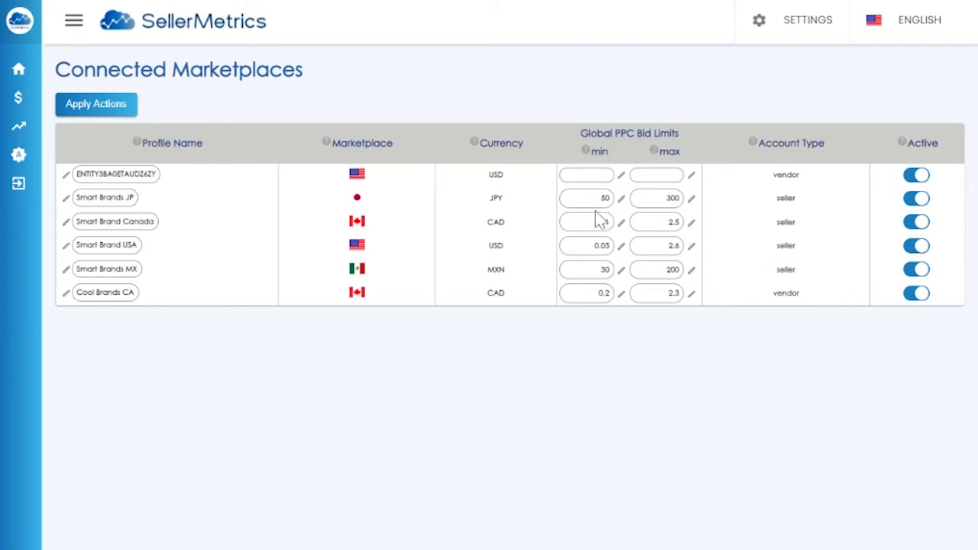
pyautogui.write('0.1')
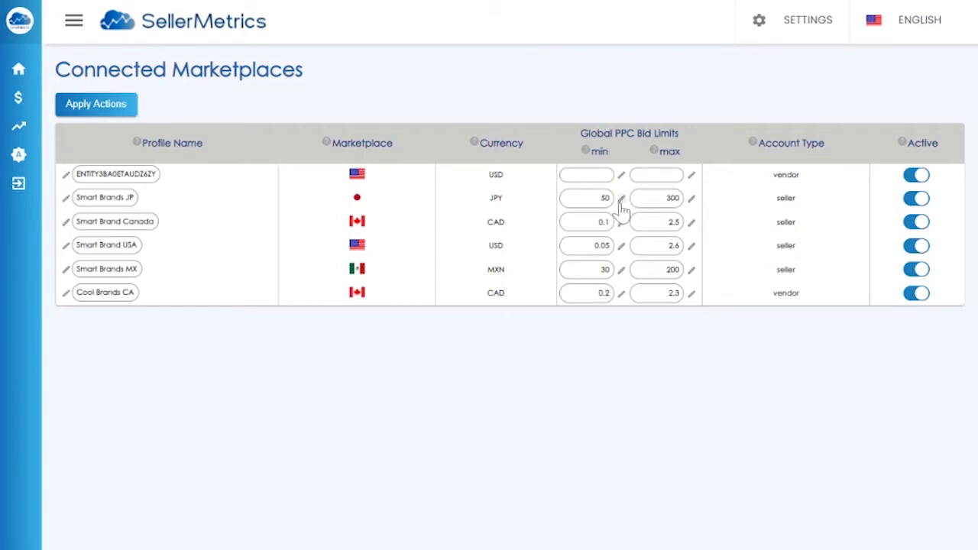
pyautogui.moveTo(691, 212)
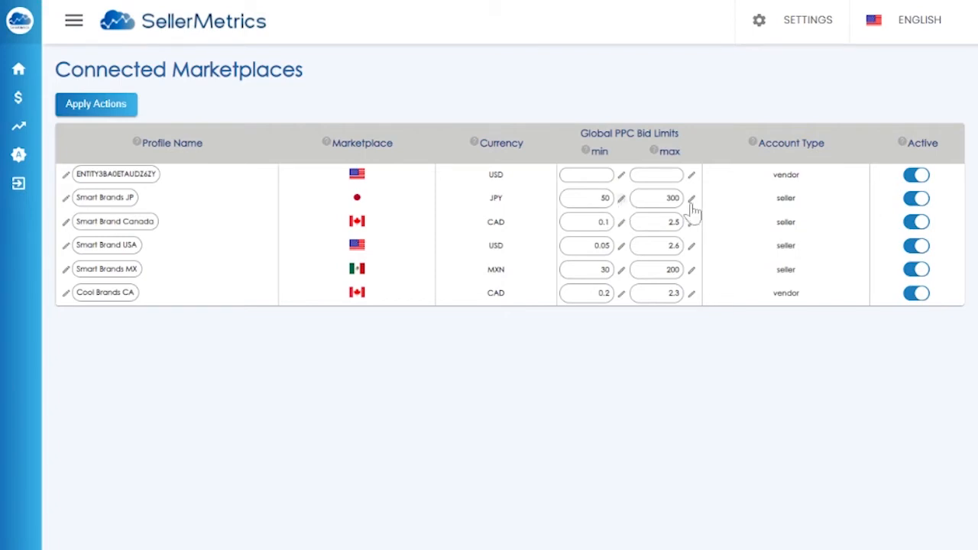
pyautogui.moveTo(446, 206)
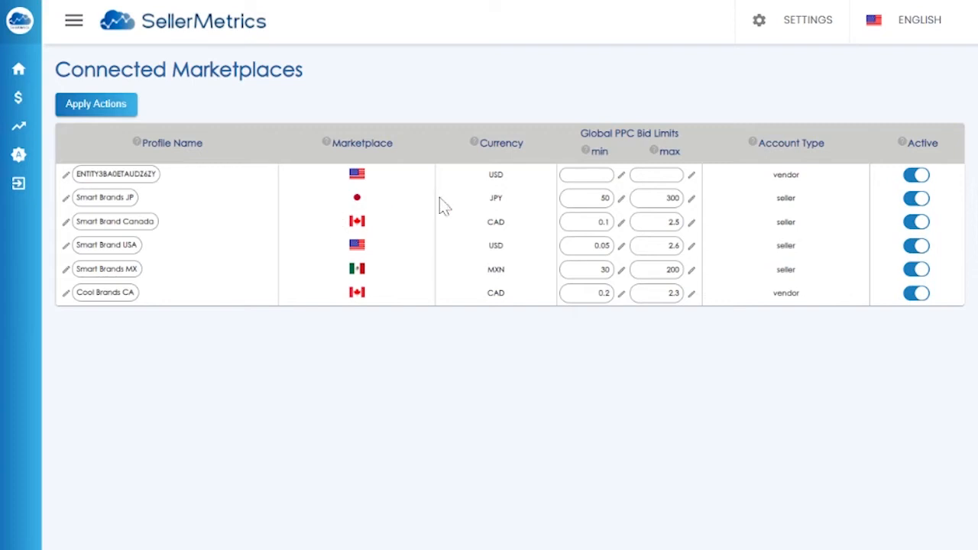
pyautogui.moveTo(510, 202)
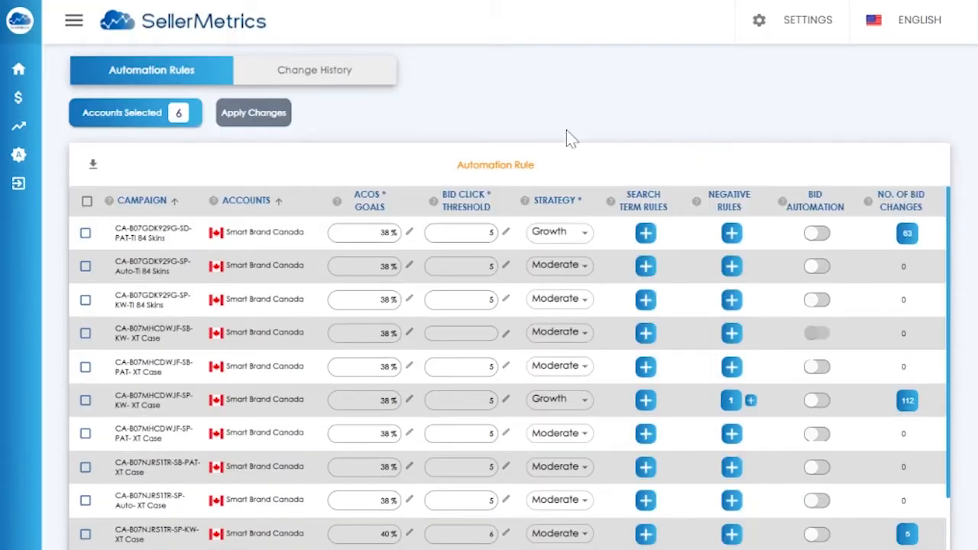
# Sort rules by Accounts descending and begin editing the SD-PAT Pro 3 & Ultra Skins campaign row.
pyautogui.click(246, 200)
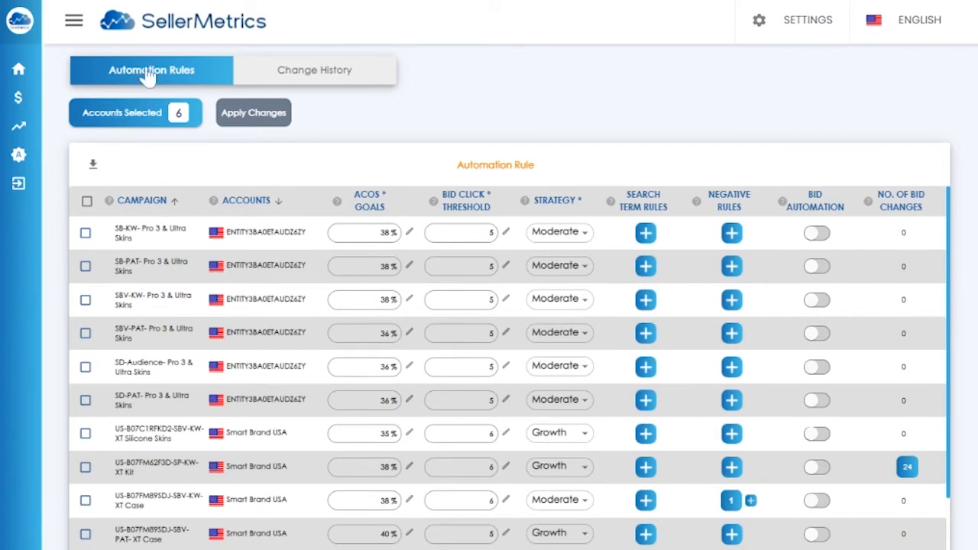
pyautogui.moveTo(168, 87)
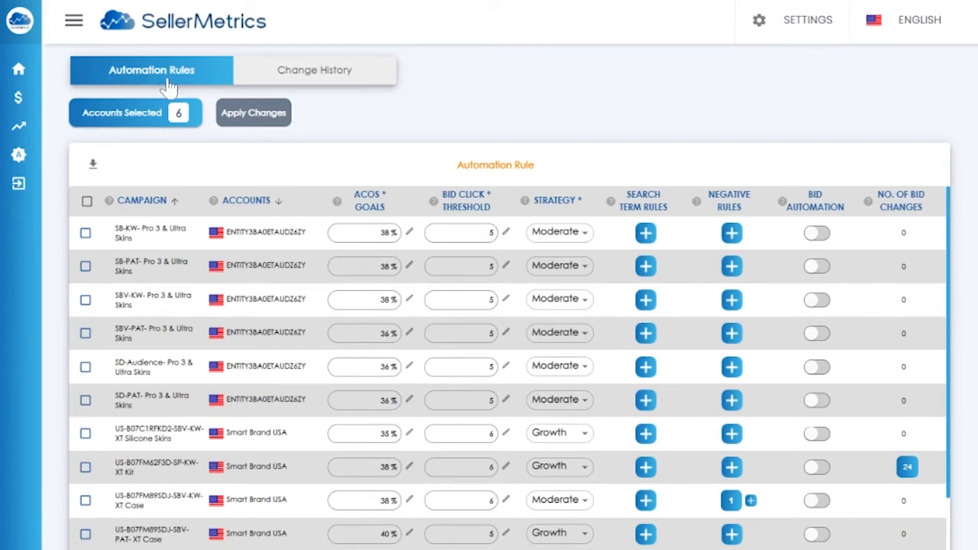
pyautogui.scroll(-3)
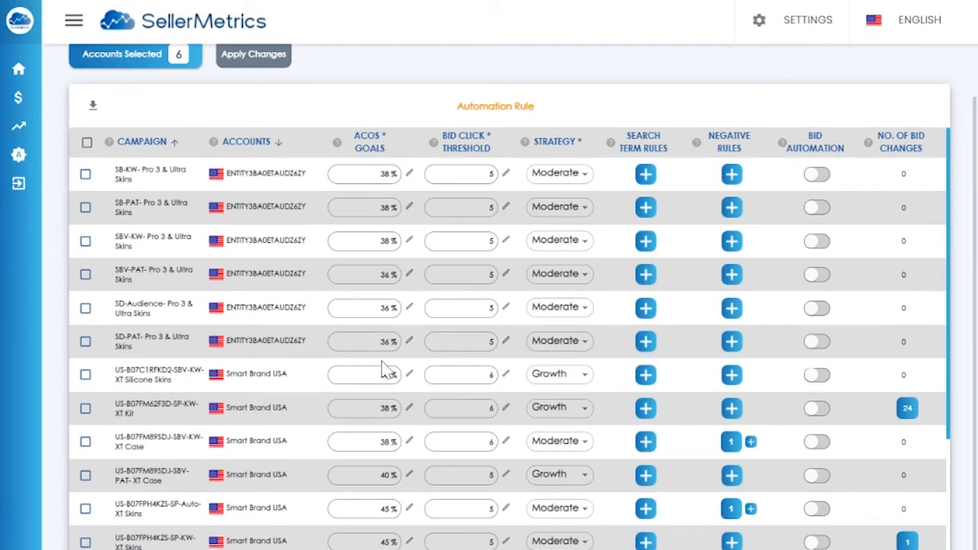
pyautogui.click(85, 341)
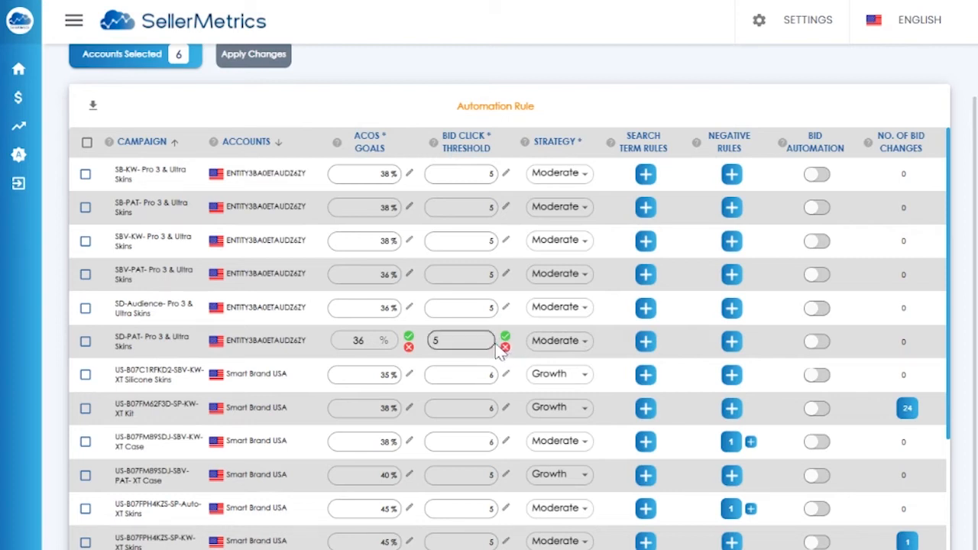
pyautogui.click(560, 273)
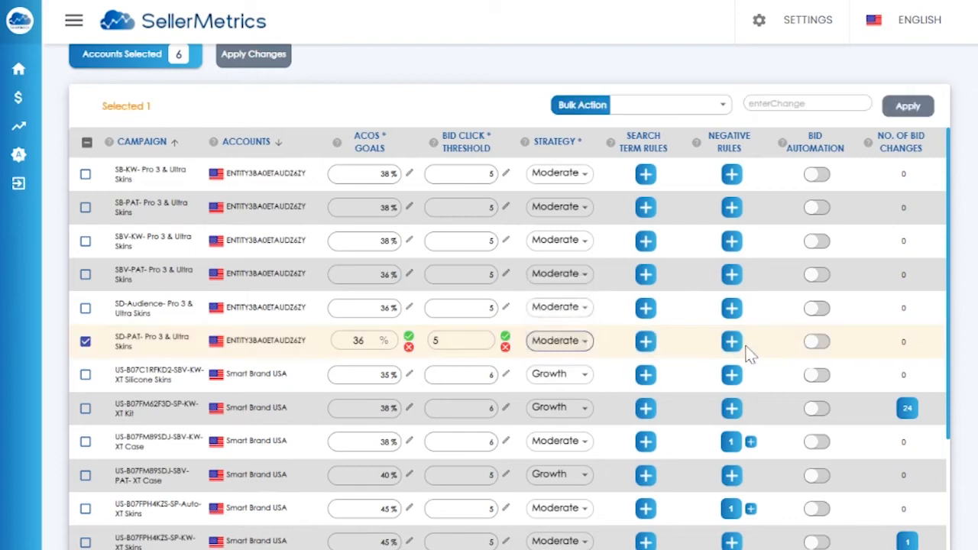
pyautogui.moveTo(819, 342)
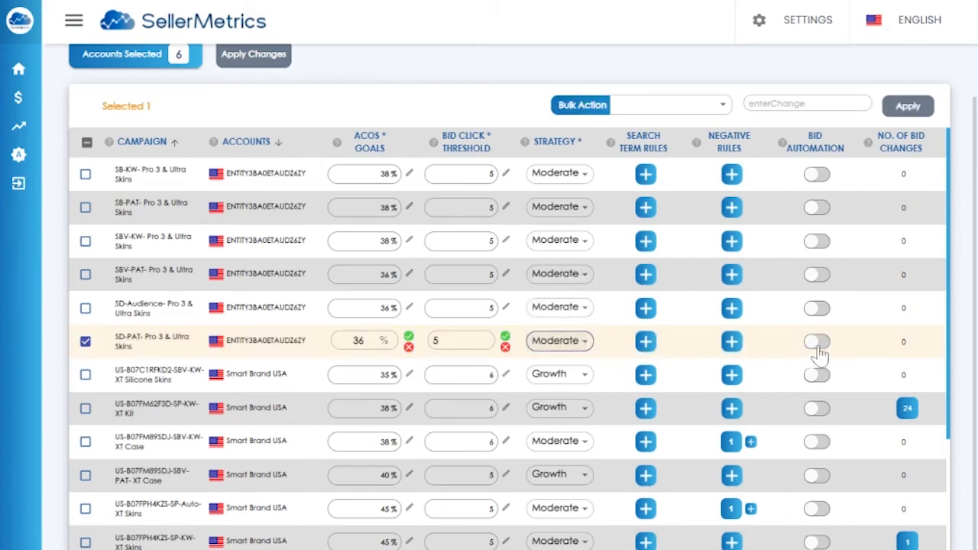
pyautogui.click(816, 342)
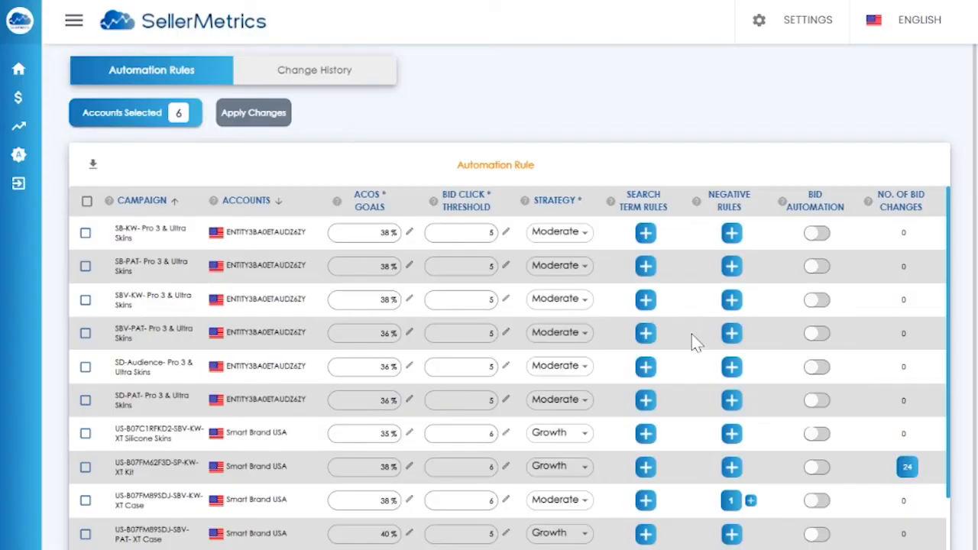
pyautogui.moveTo(642, 214)
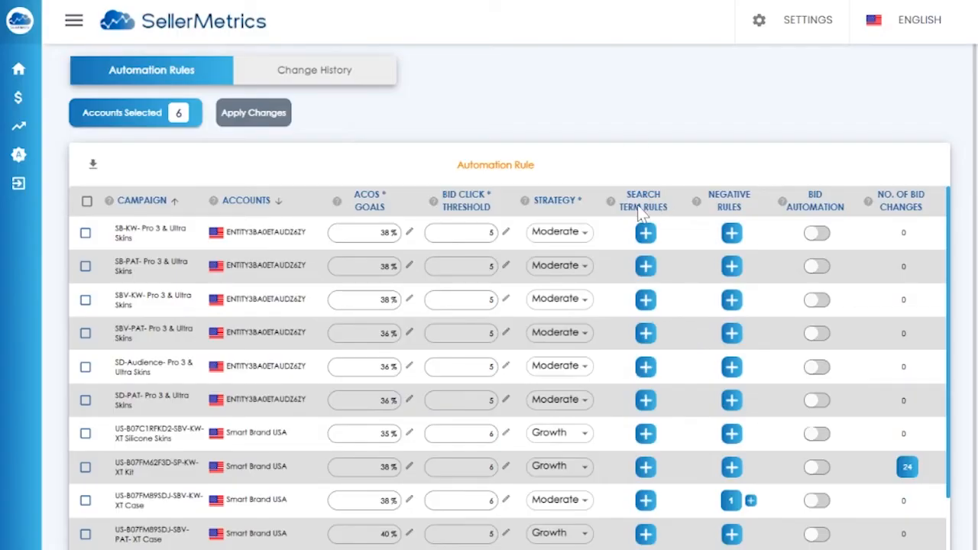
pyautogui.moveTo(669, 454)
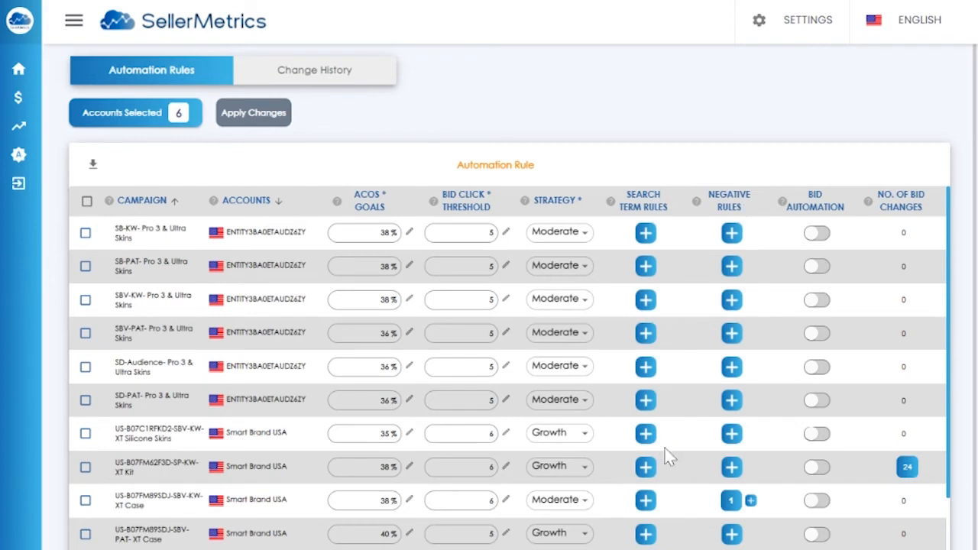
pyautogui.scroll(-3)
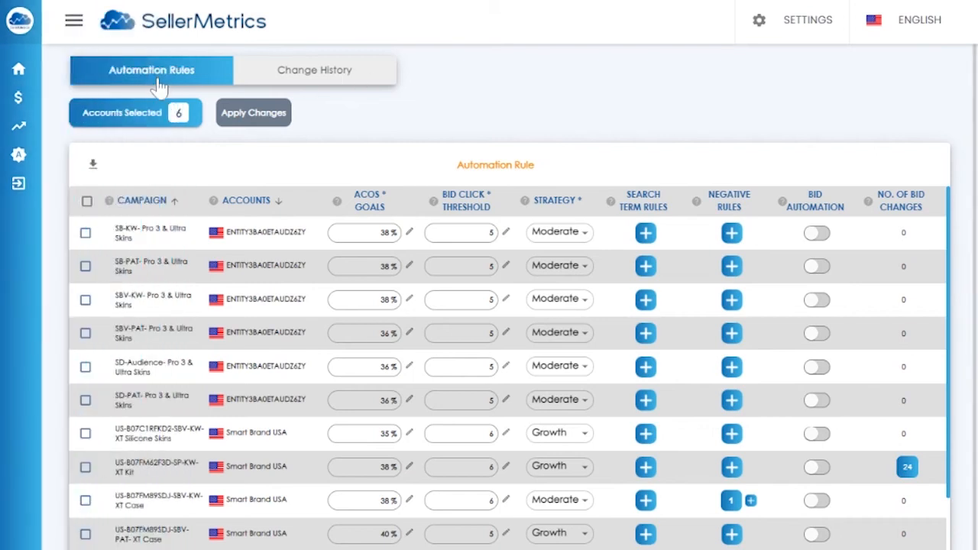
pyautogui.moveTo(655, 211)
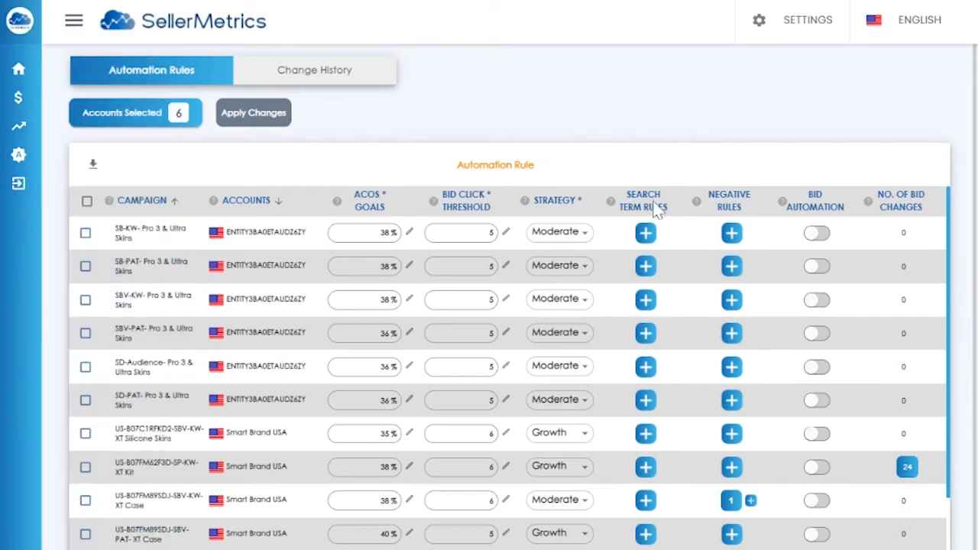
pyautogui.scroll(-3)
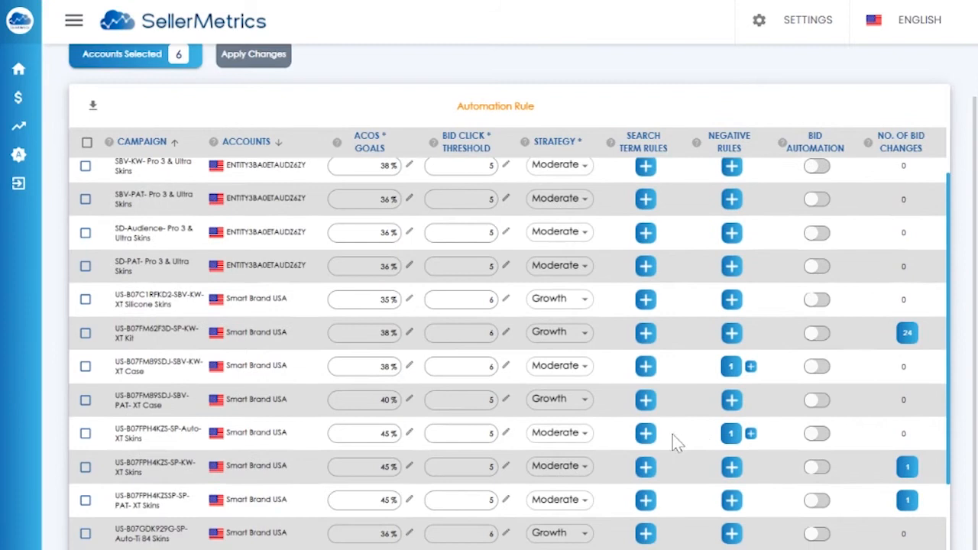
pyautogui.moveTo(650, 350)
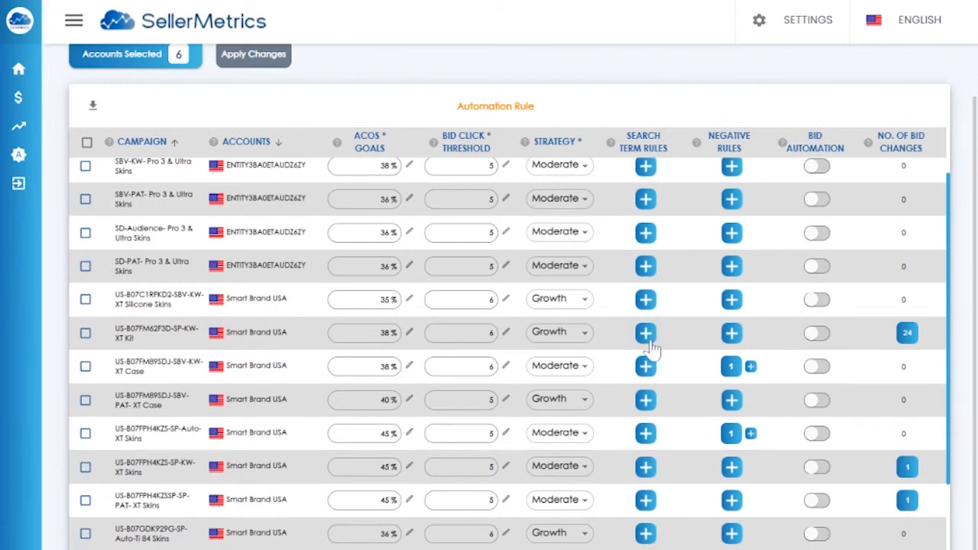
pyautogui.click(645, 333)
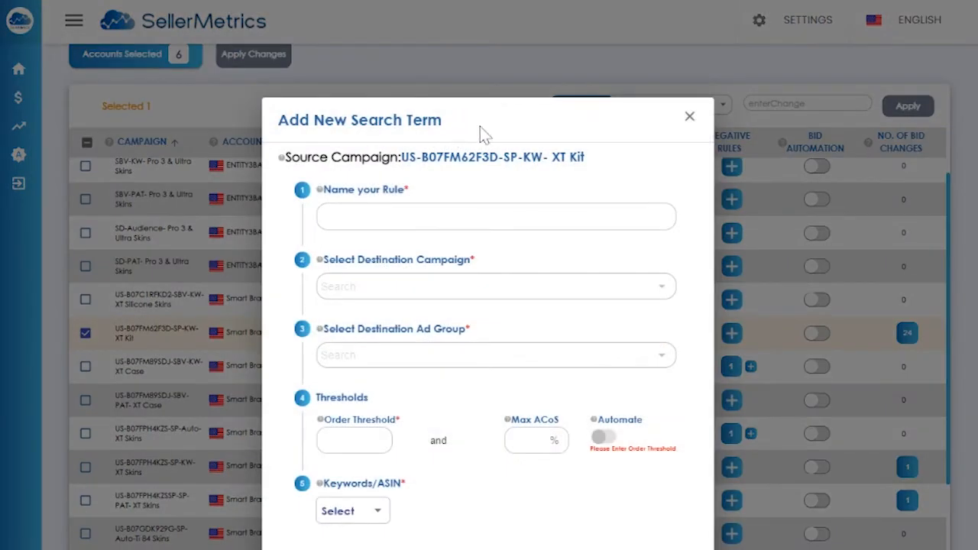
# Name the new rule 'XT Kit Rules Search Term'.
pyautogui.click(495, 217)
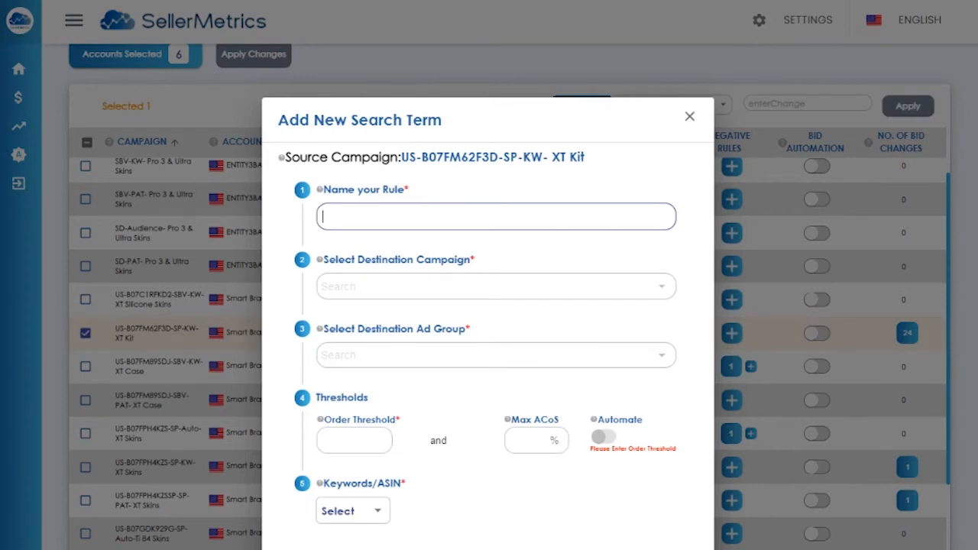
pyautogui.write('x')
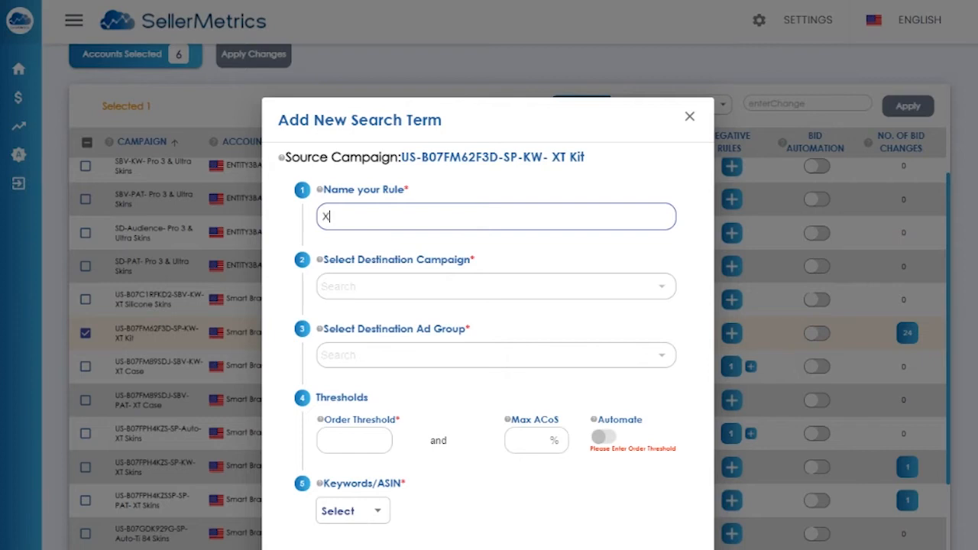
pyautogui.write('XT K')
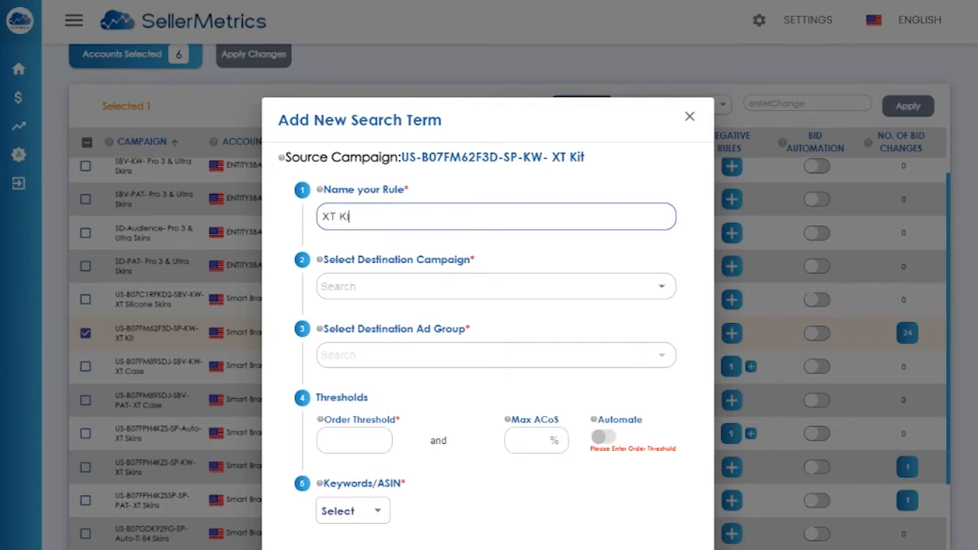
pyautogui.write('it Rules')
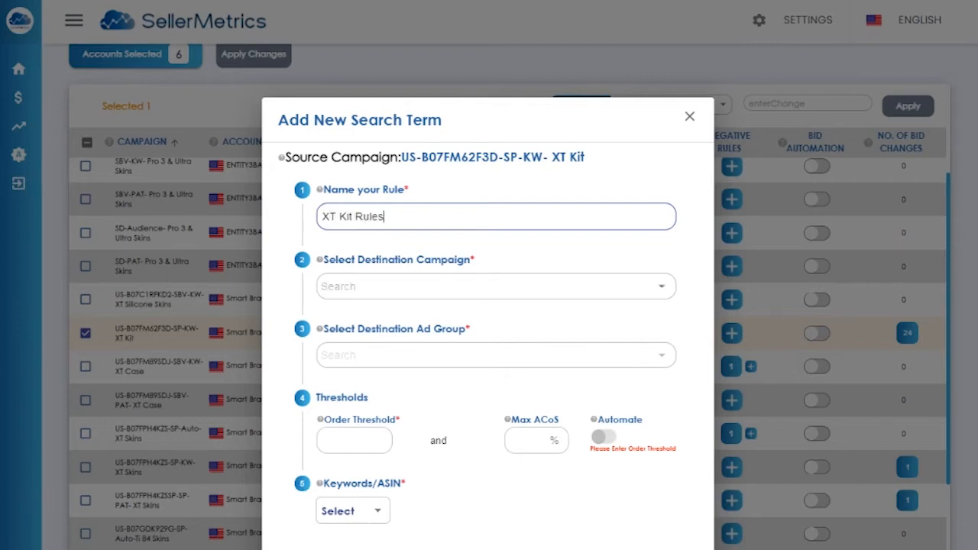
pyautogui.write('Search Term')
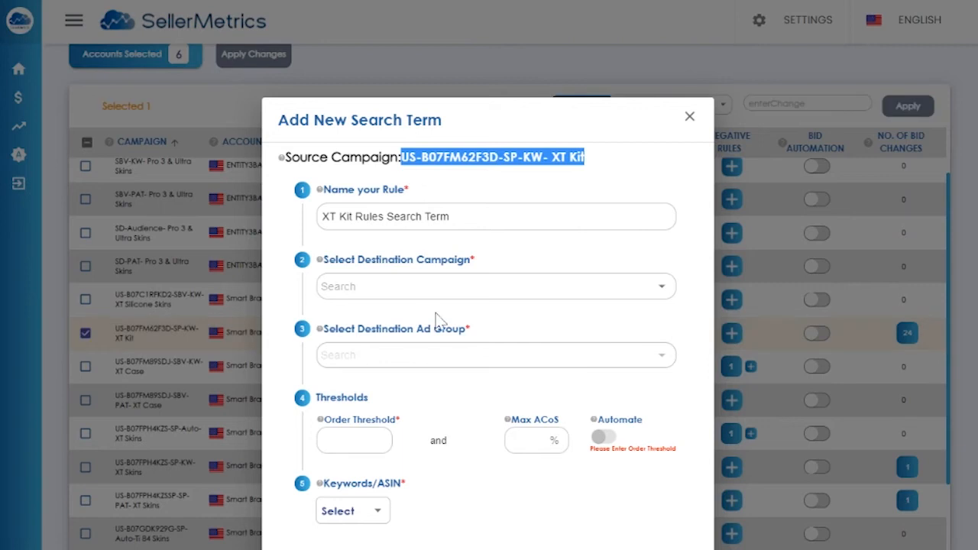
pyautogui.moveTo(428, 443)
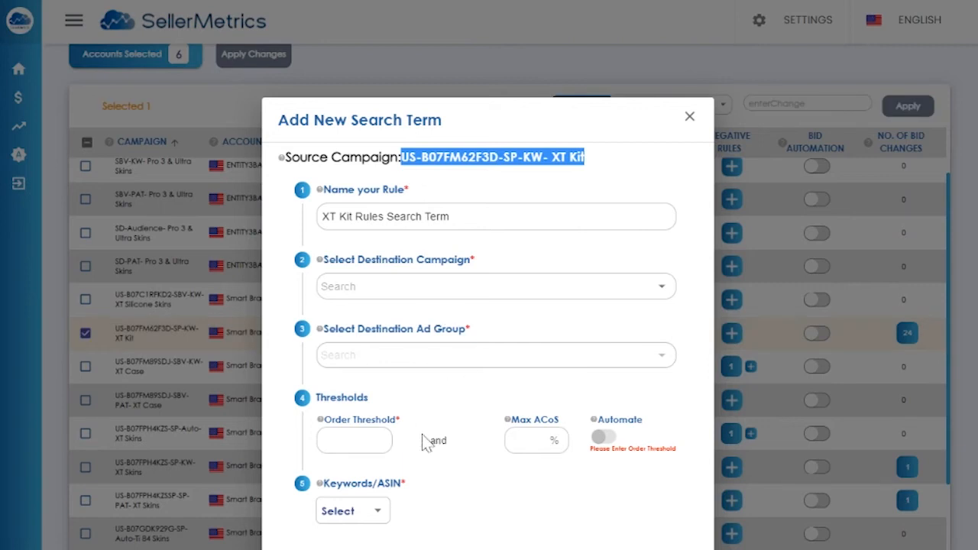
pyautogui.moveTo(342, 403)
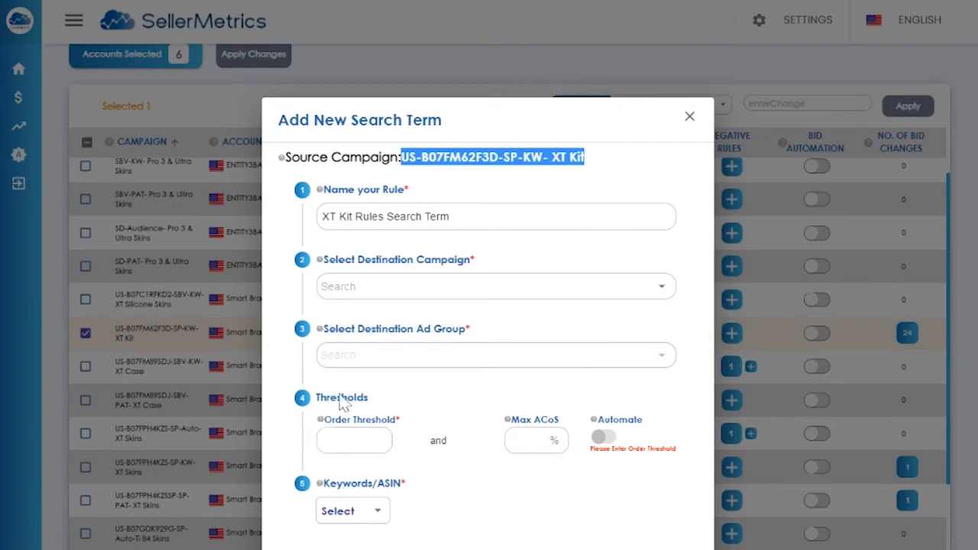
pyautogui.moveTo(502, 369)
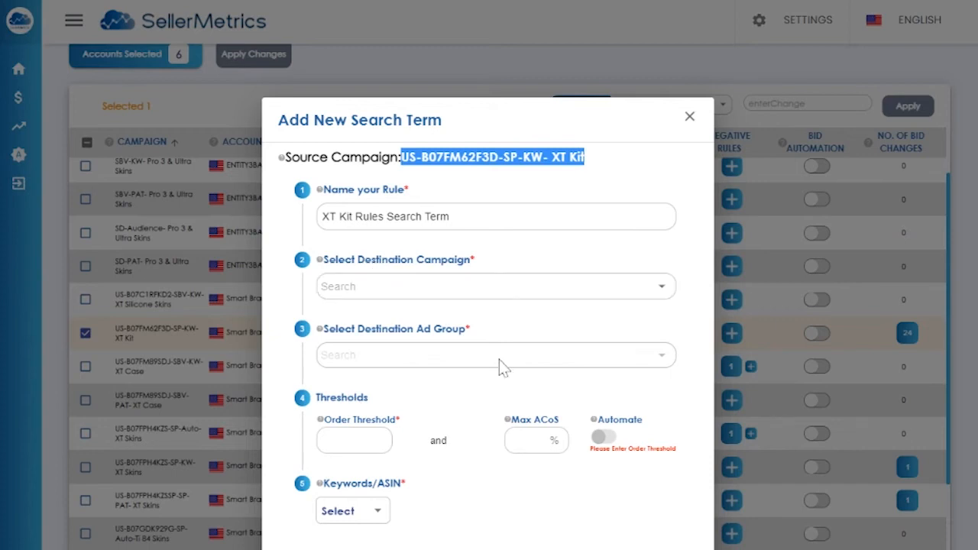
pyautogui.moveTo(459, 358)
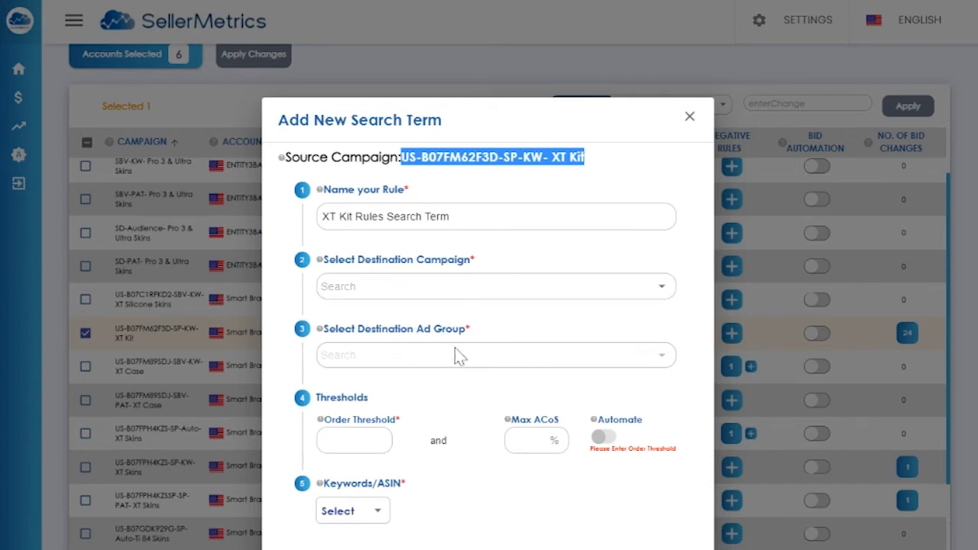
# Choose the destination ad groups and the keywords/ASIN option for the rule.
pyautogui.click(495, 286)
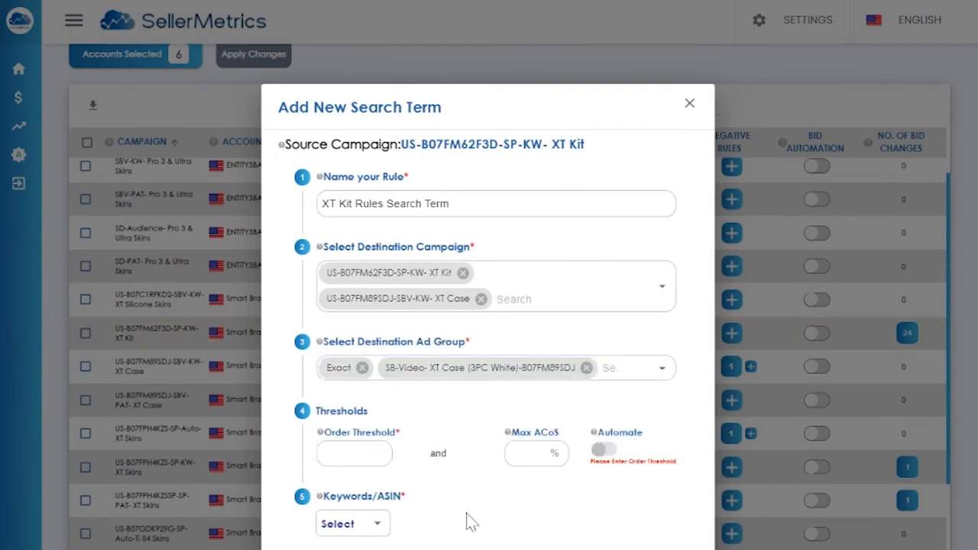
pyautogui.click(354, 453)
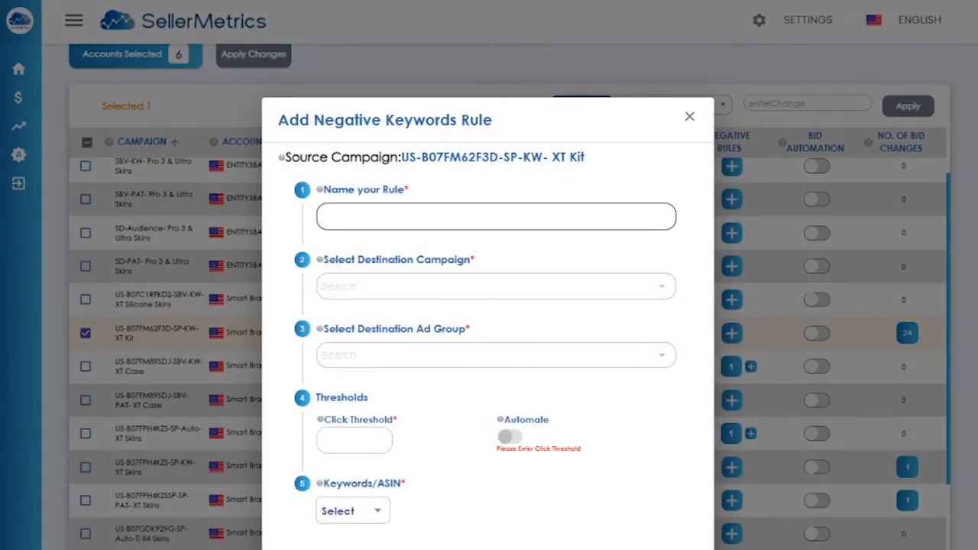
# Name the rule 'XT Kit Neg Rules' and choose XT Kit as the destination campaign.
pyautogui.write('T')
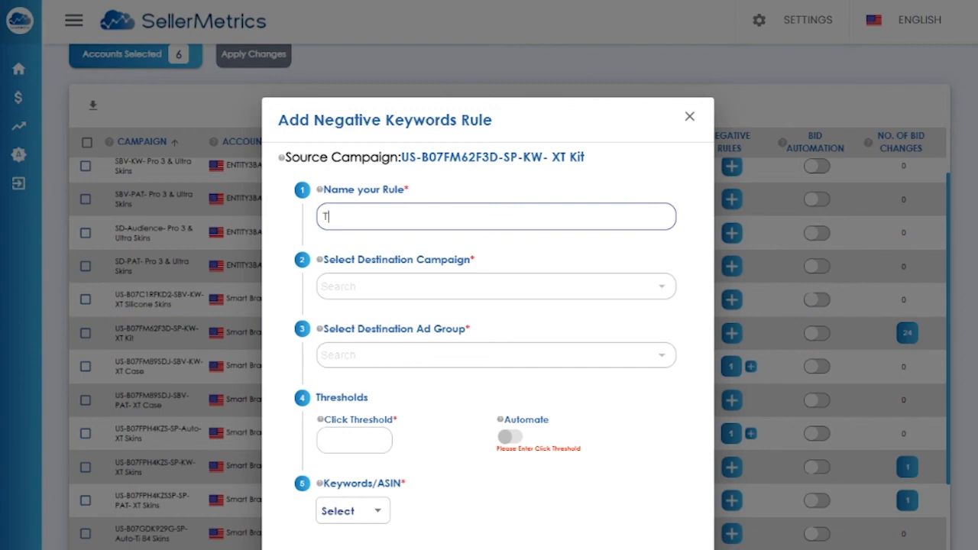
pyautogui.write('X')
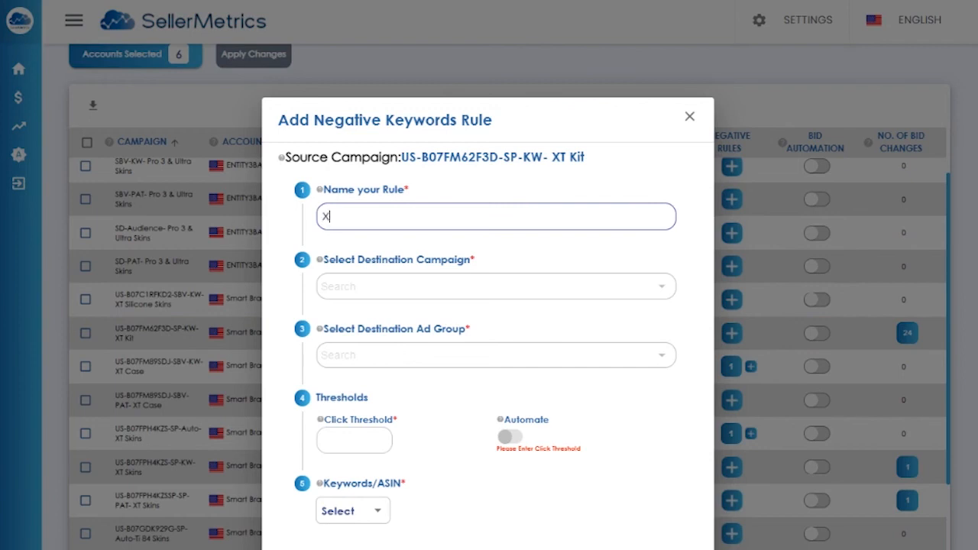
pyautogui.write('XT Kit')
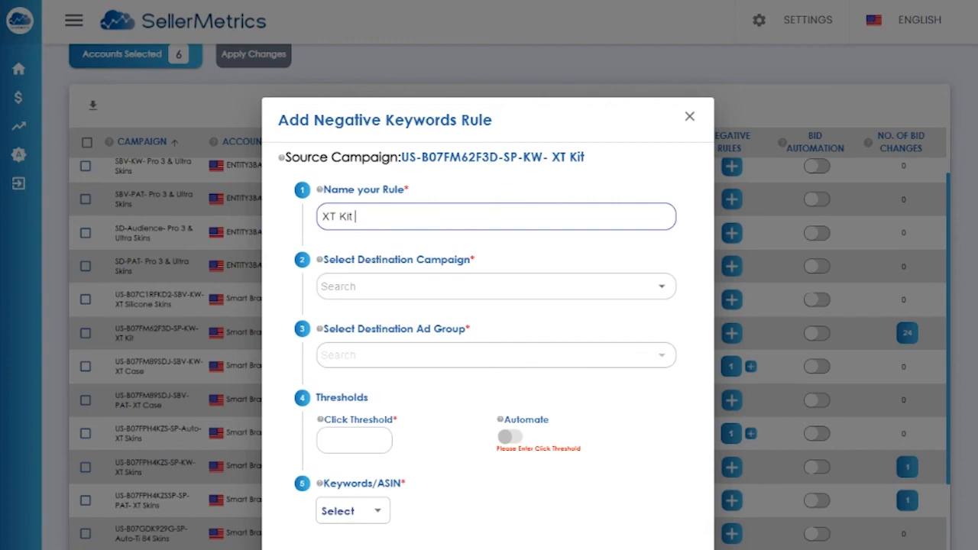
pyautogui.write('Neg Rules')
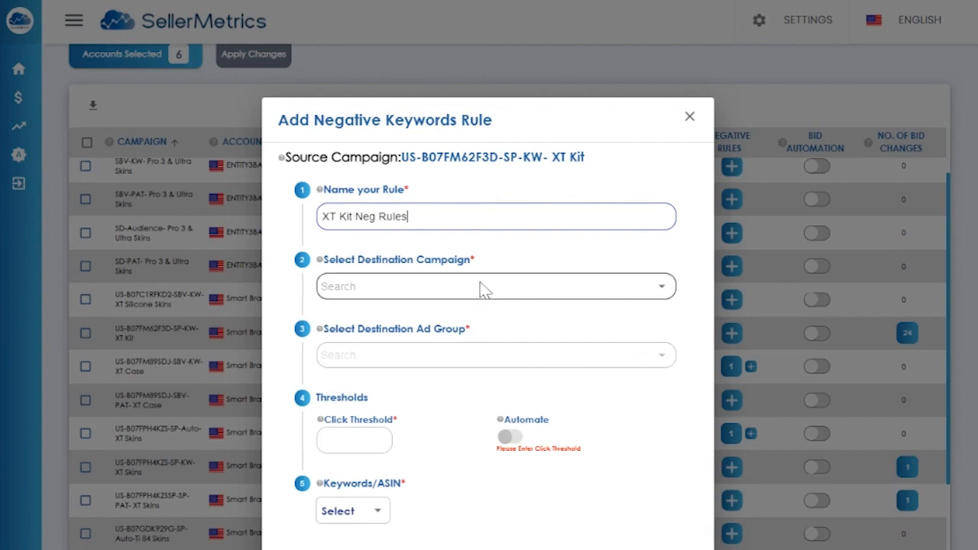
pyautogui.click(495, 286)
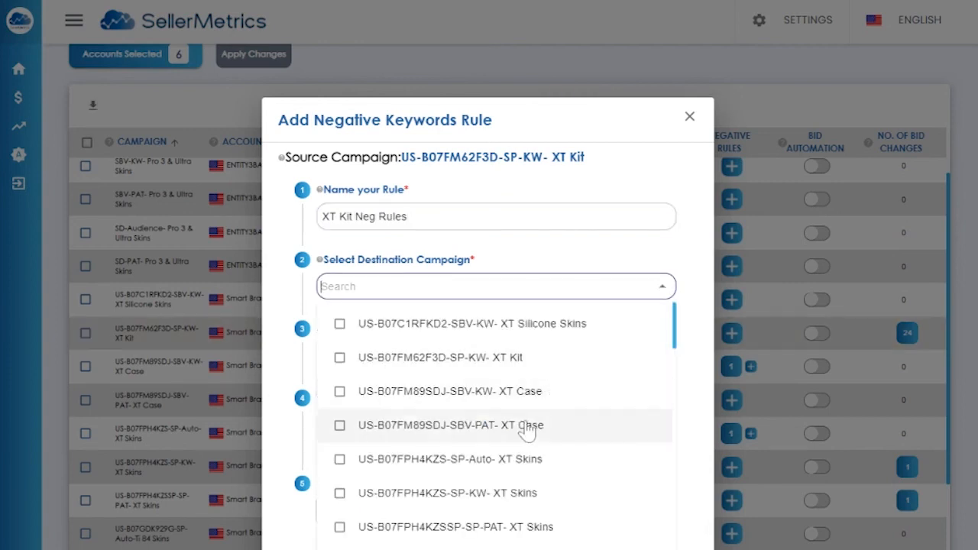
pyautogui.moveTo(526, 358)
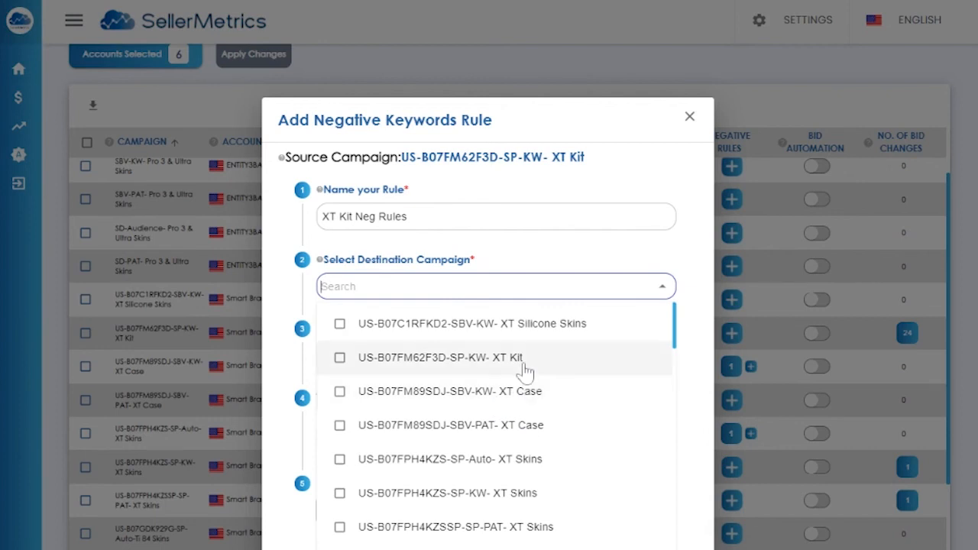
pyautogui.click(442, 357)
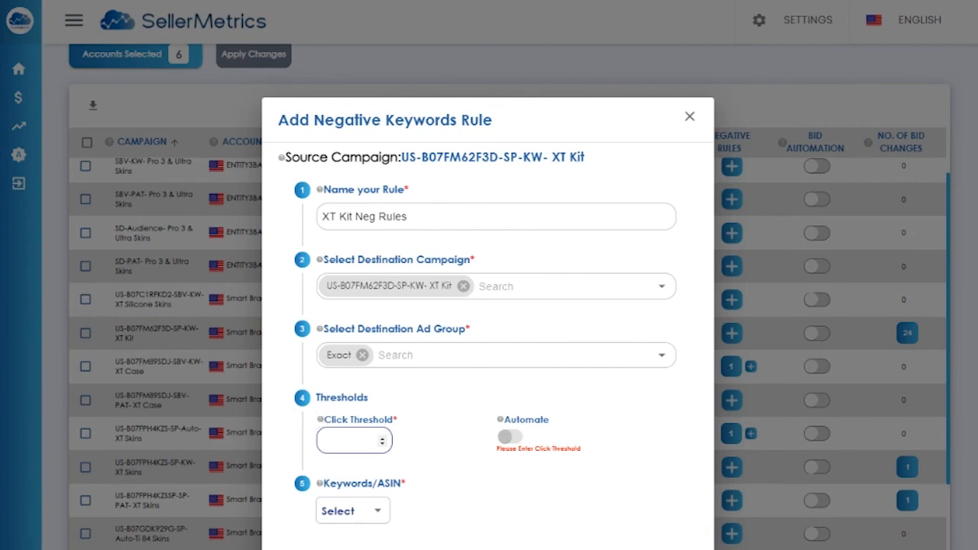
# Set click threshold 5, make the rule act on Keywords, and save it.
pyautogui.click(348, 440)
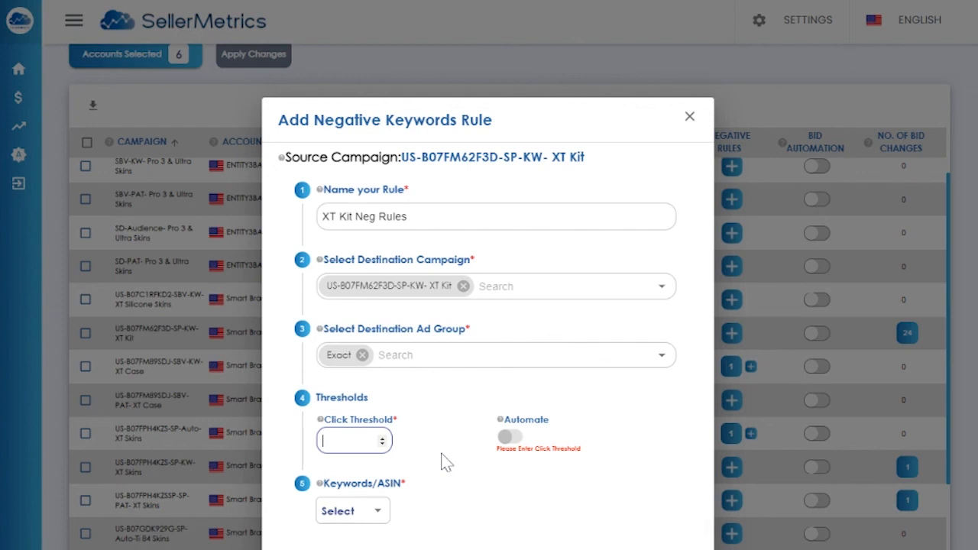
pyautogui.click(352, 510)
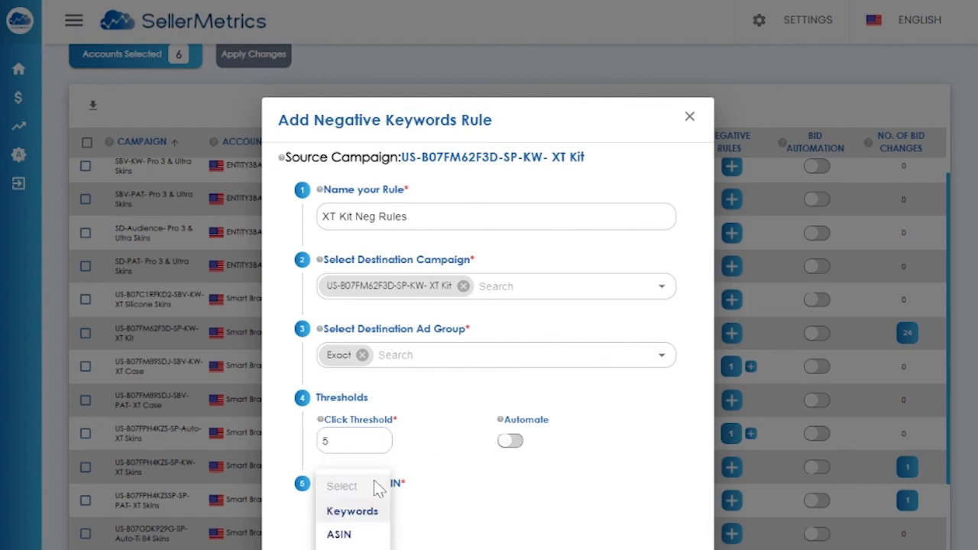
pyautogui.click(351, 511)
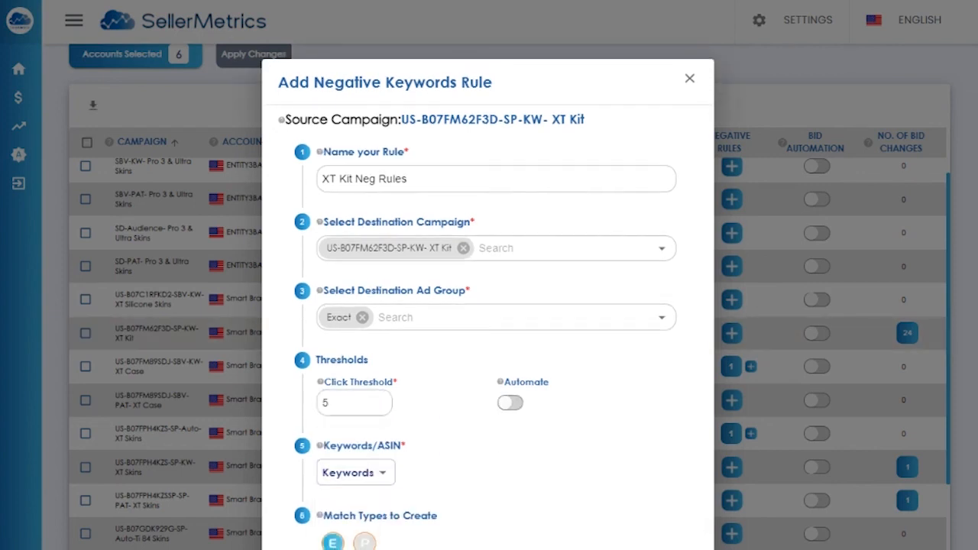
pyautogui.click(85, 333)
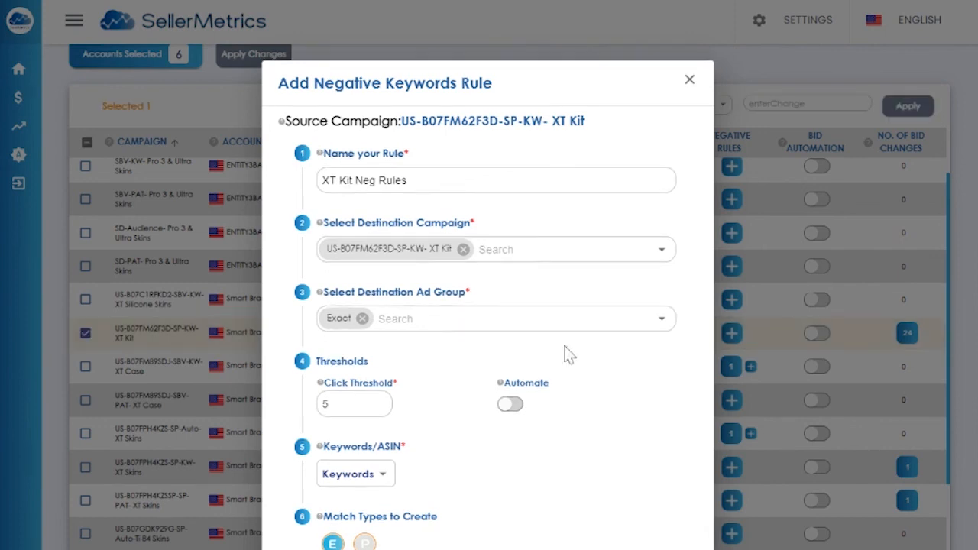
pyautogui.click(689, 80)
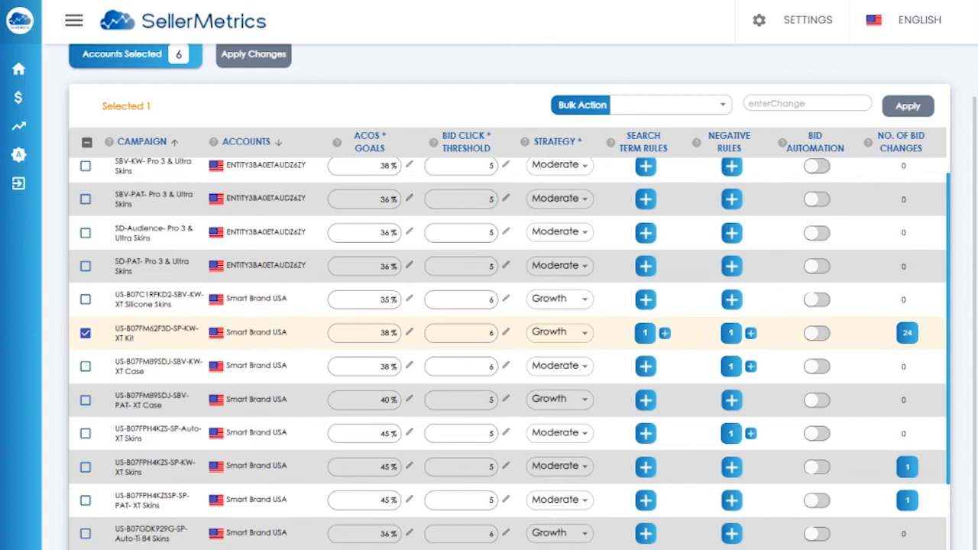
pyautogui.scroll(3)
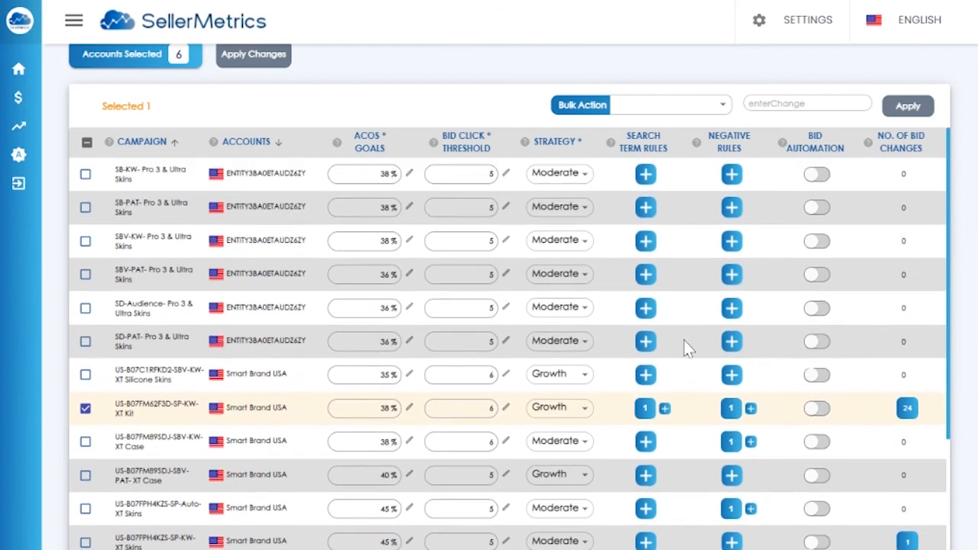
pyautogui.moveTo(818, 31)
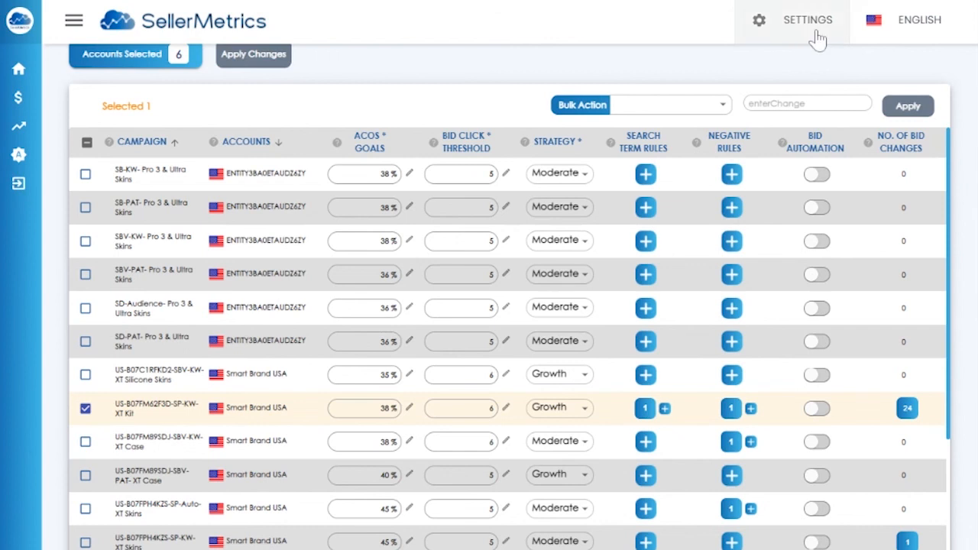
pyautogui.click(807, 20)
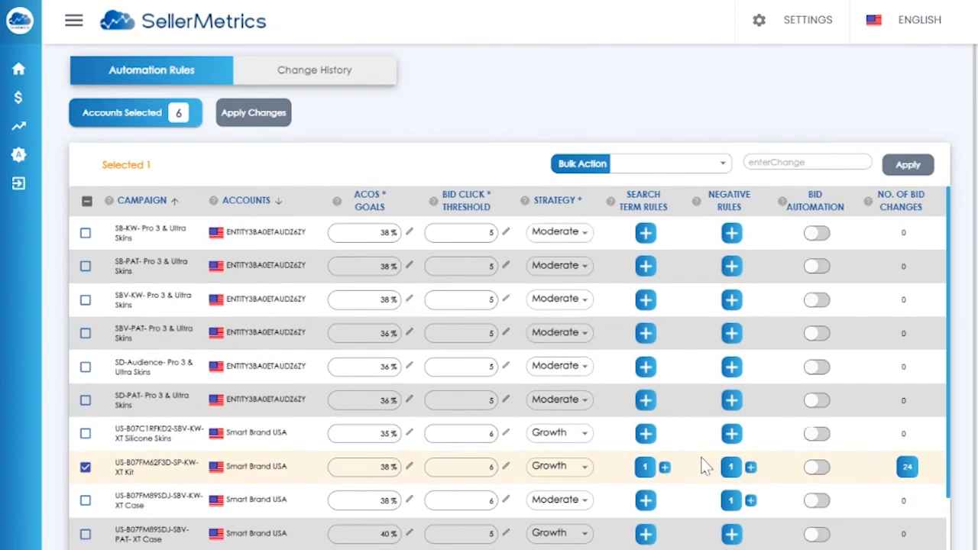
pyautogui.scroll(-3)
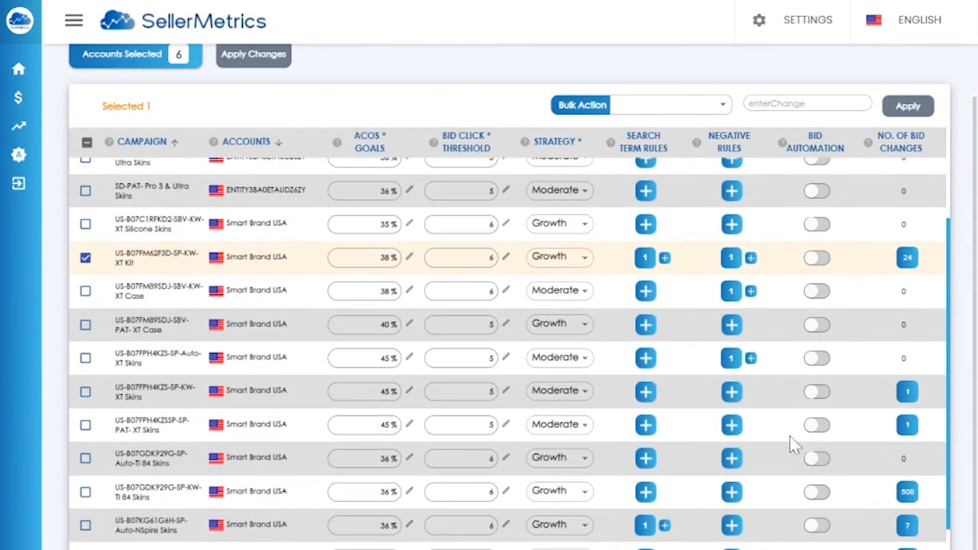
pyautogui.moveTo(790, 458)
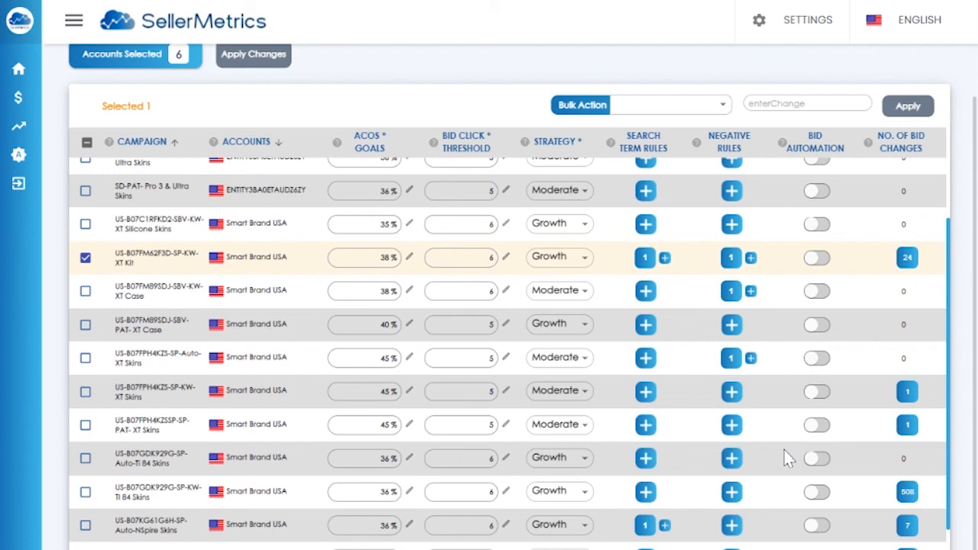
pyautogui.moveTo(596, 189)
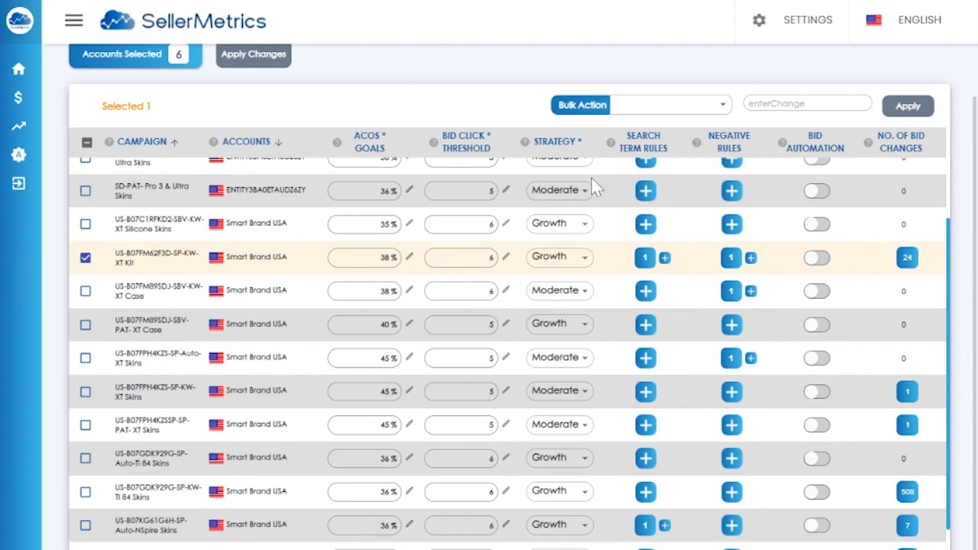